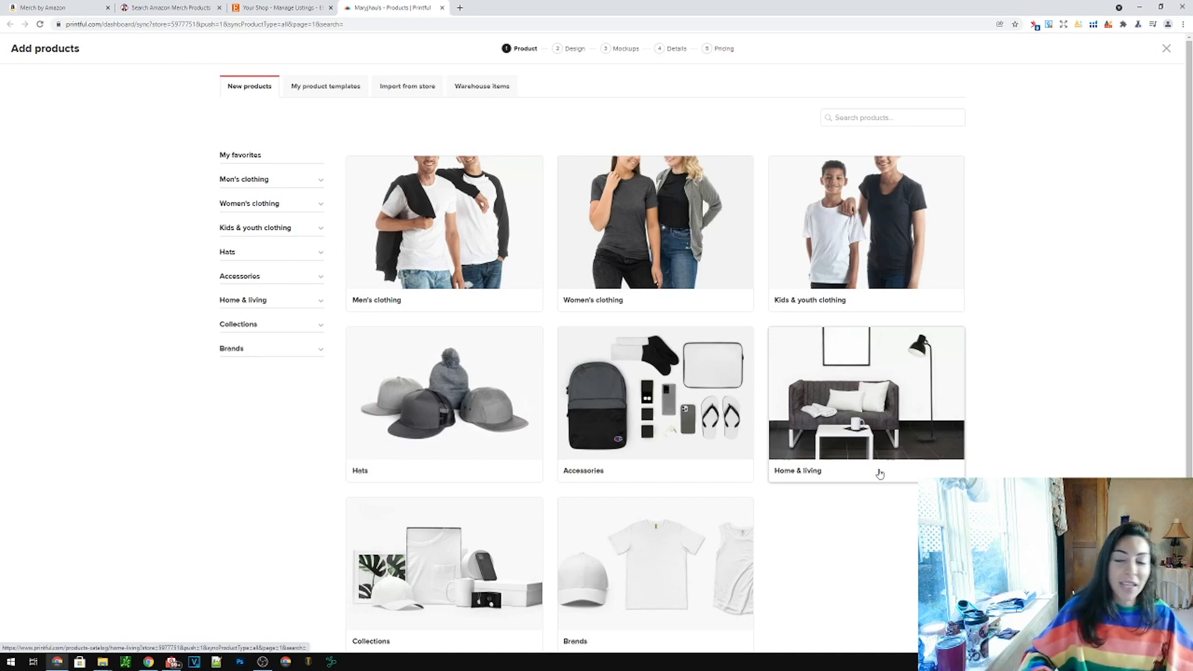
# Choose the Unisex Basic Softstyle T-Shirt (Gildan 64000) from Men's clothing to configure its design
pyautogui.click(244, 179)
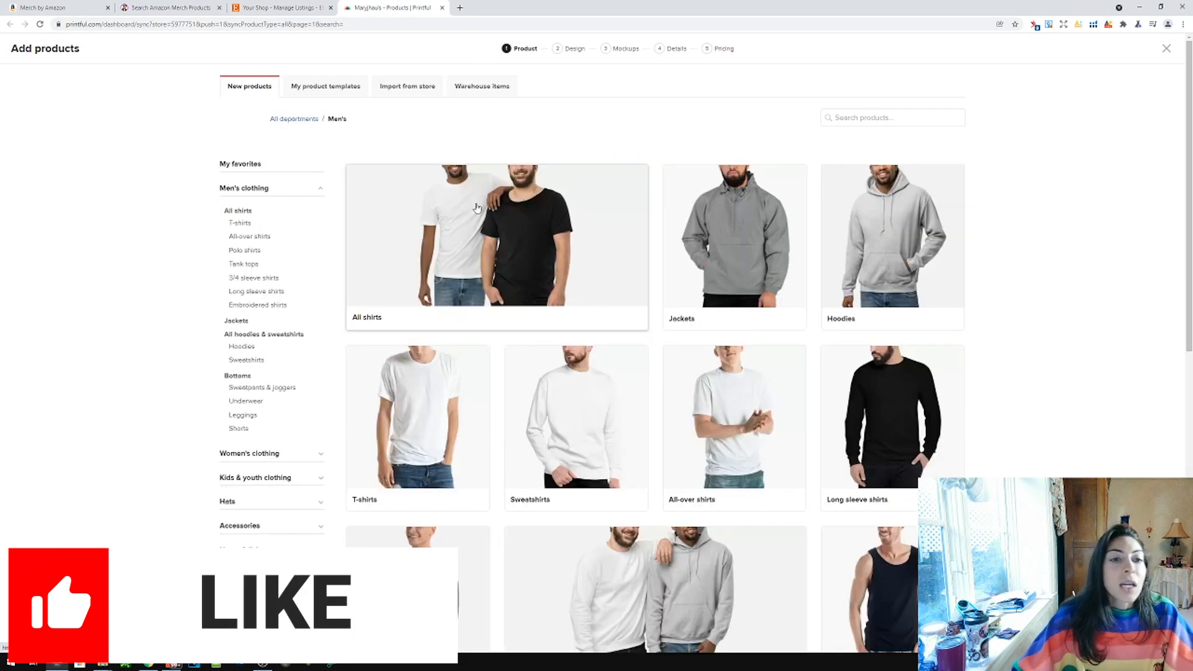
pyautogui.moveTo(435, 433)
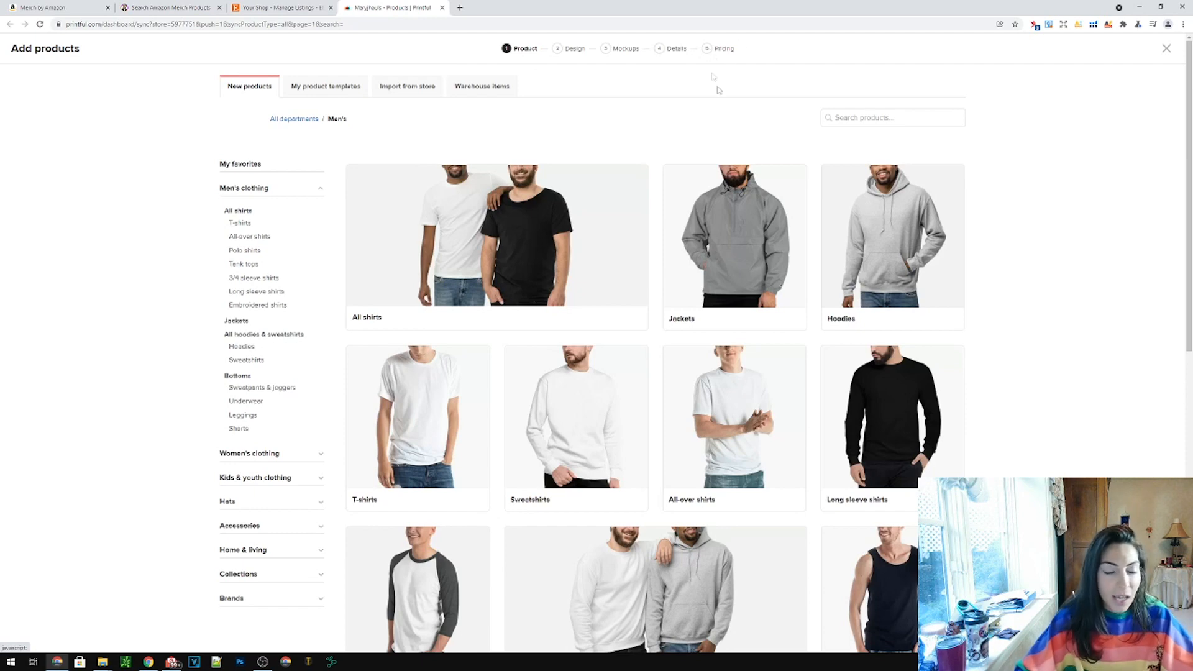
pyautogui.click(240, 223)
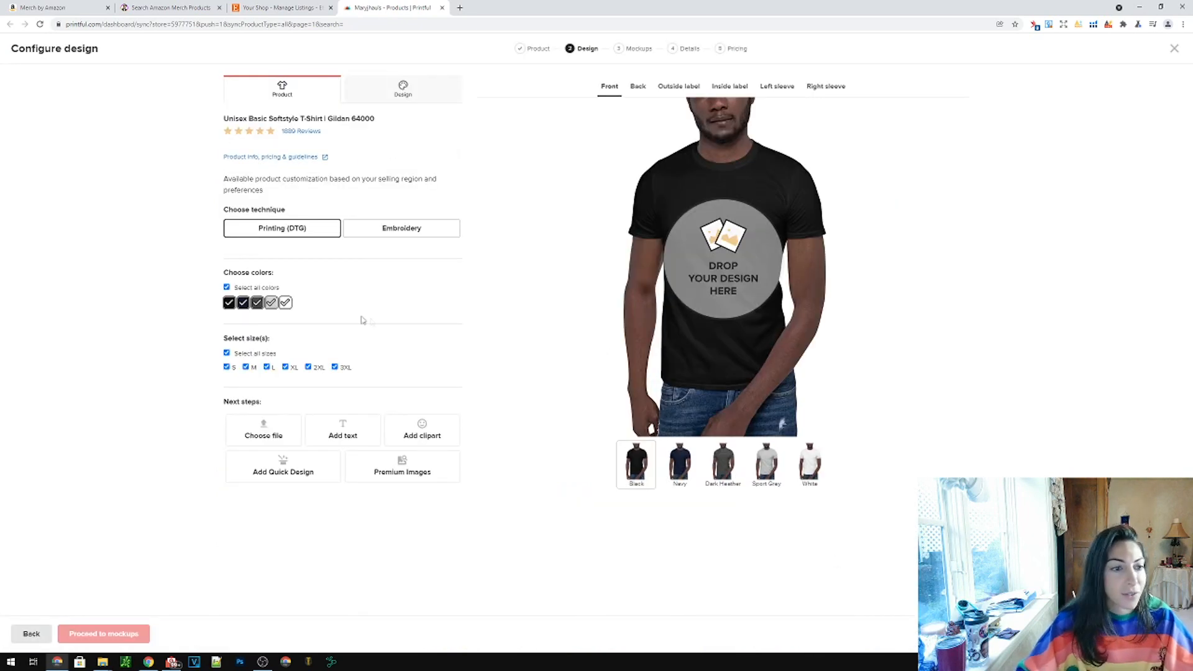
pyautogui.moveTo(350, 333)
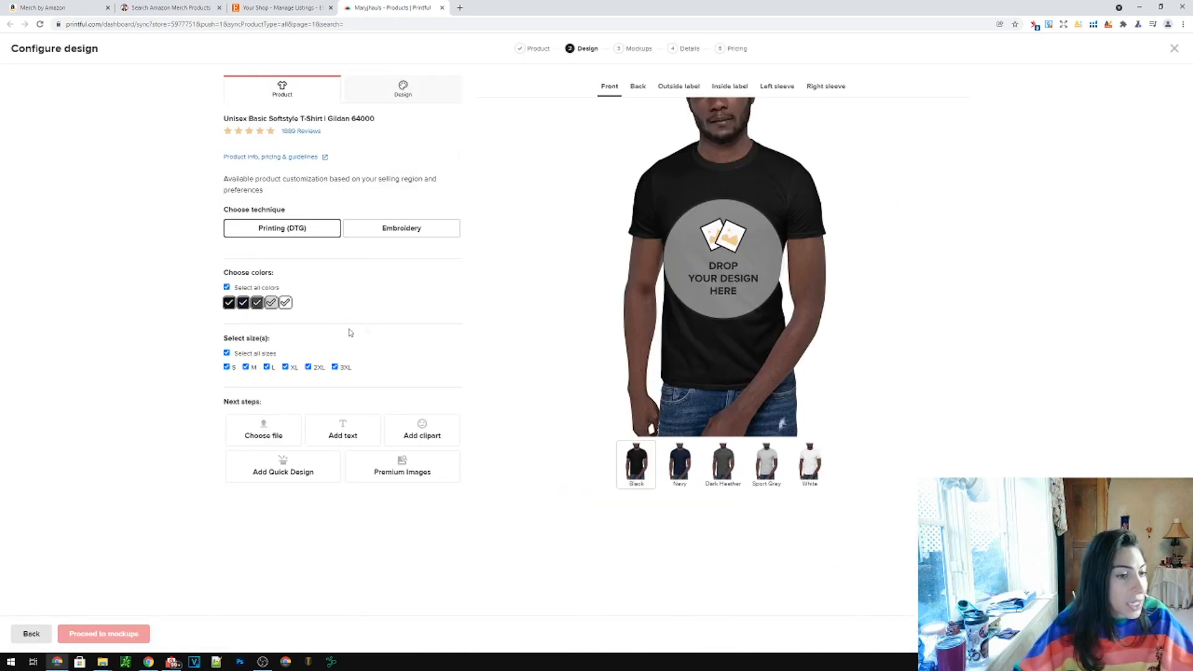
# Place the Zcash logo image on the shirt front and proceed to mockups
pyautogui.click(262, 430)
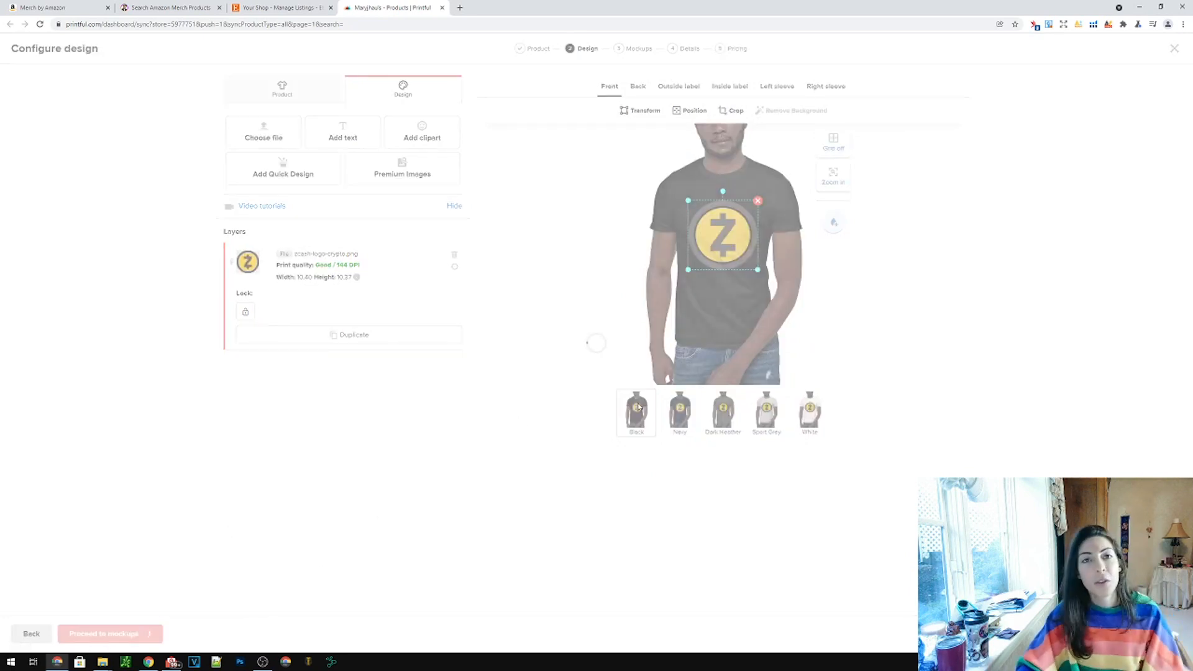
pyautogui.click(110, 632)
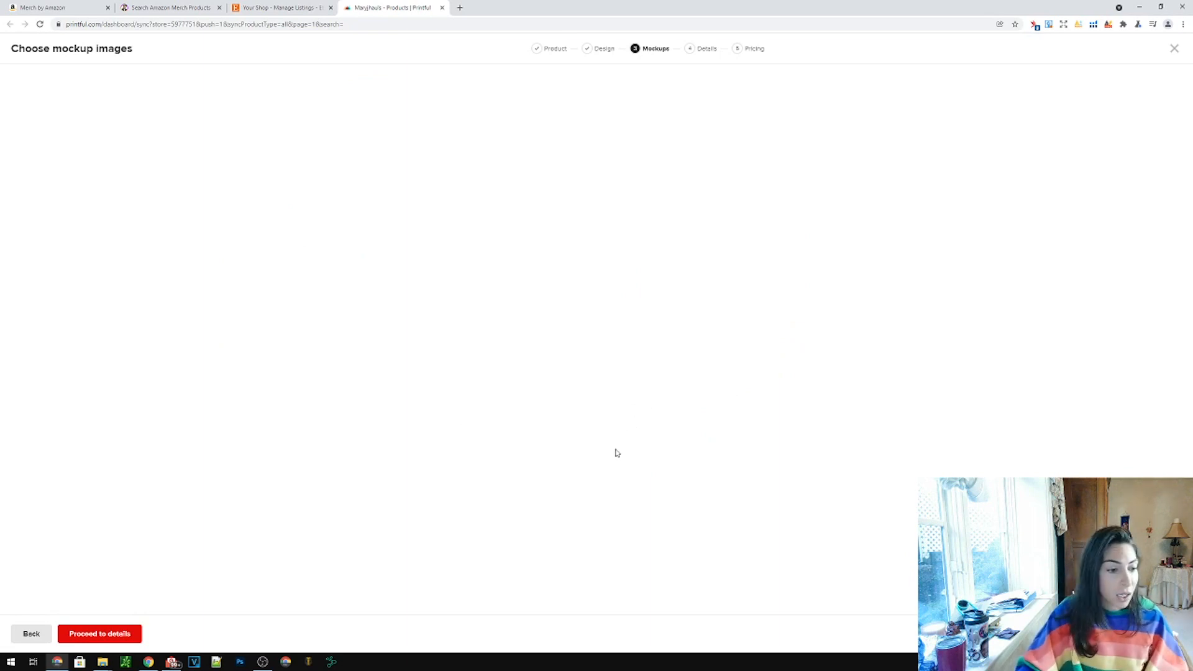
pyautogui.moveTo(446, 432)
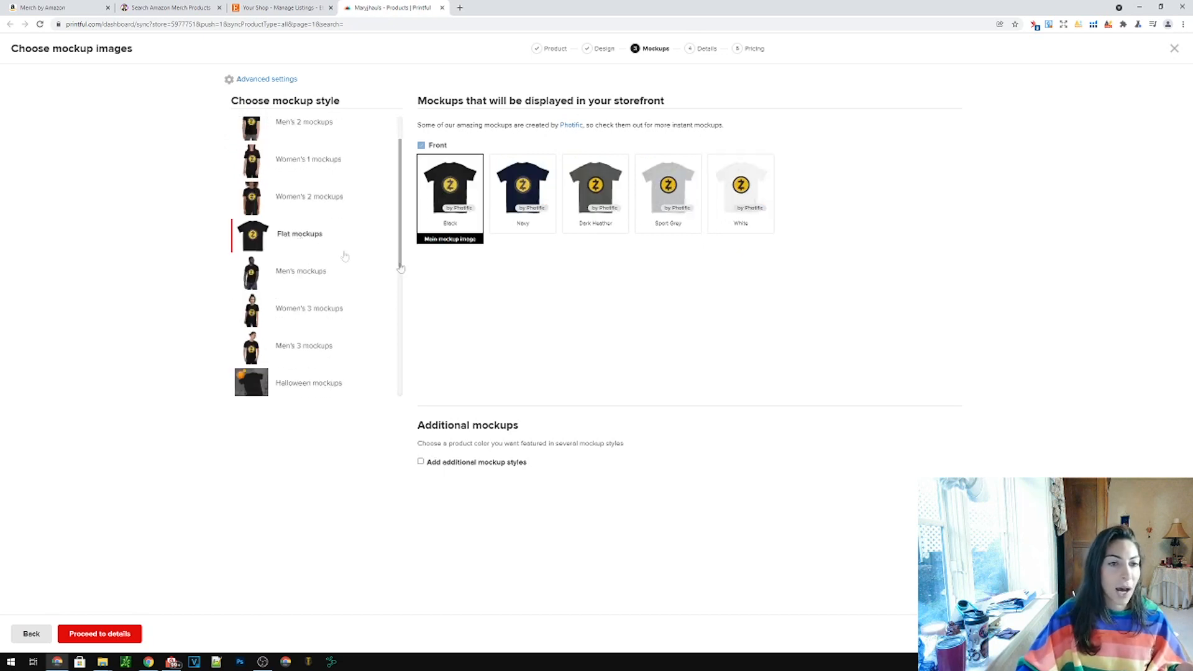
pyautogui.moveTo(432, 279)
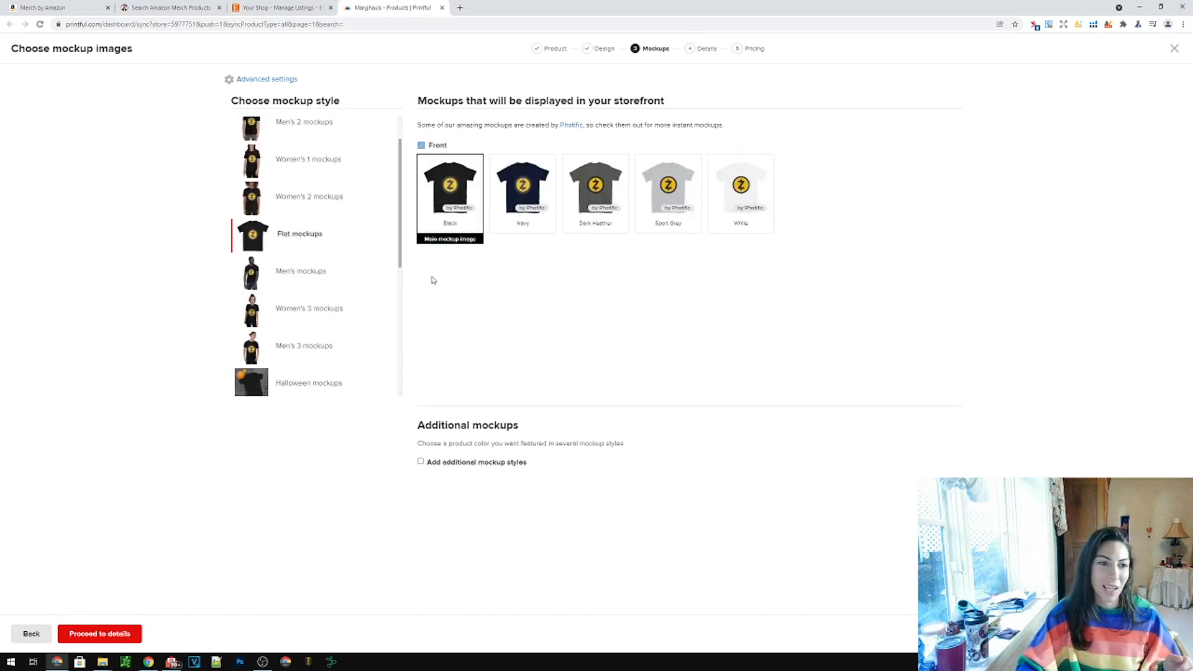
pyautogui.moveTo(423, 287)
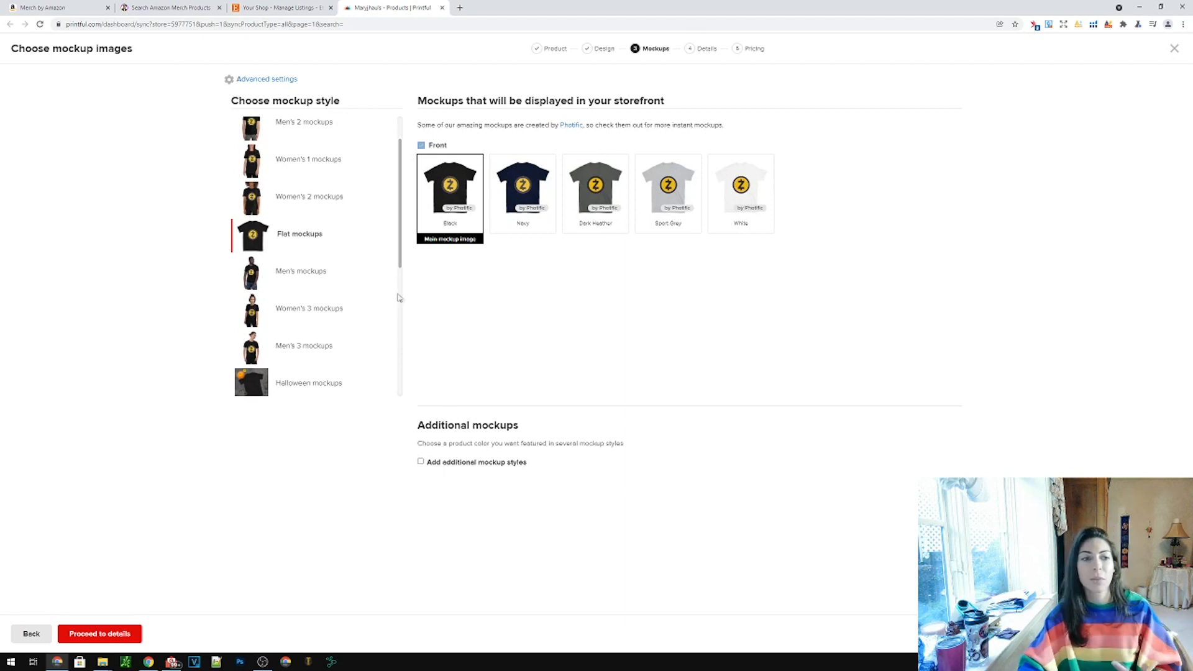
pyautogui.moveTo(351, 299)
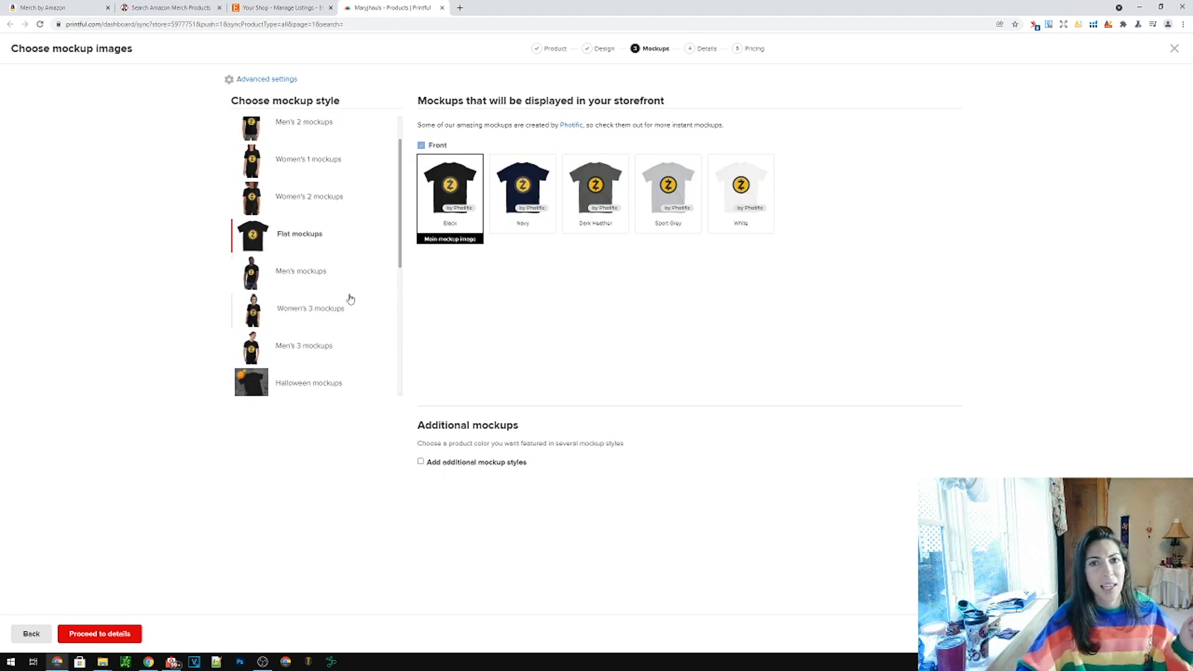
pyautogui.moveTo(327, 290)
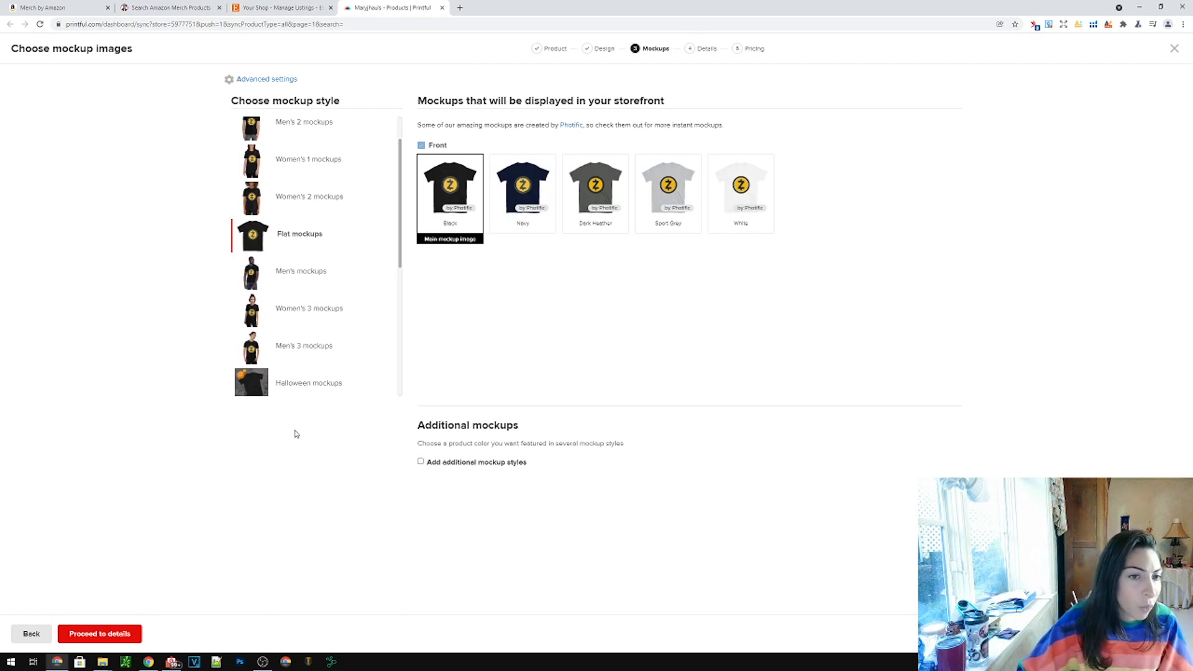
# Title the product 'zcash crypto logo' and reuse it in the description
pyautogui.click(100, 633)
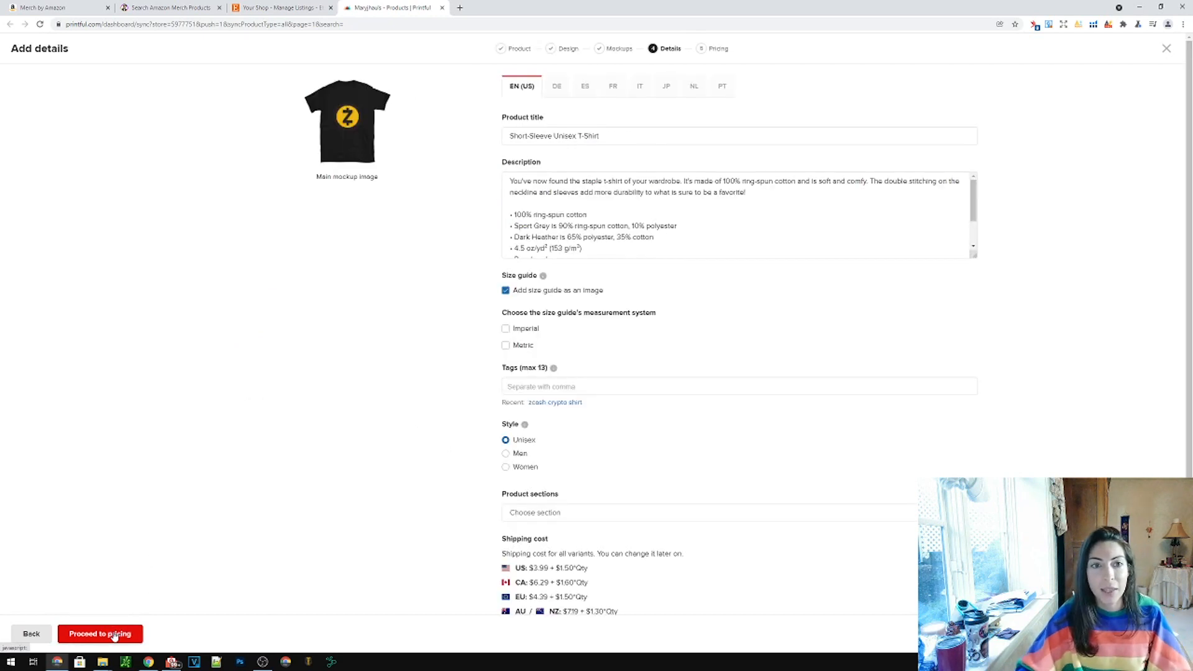
pyautogui.moveTo(557, 86)
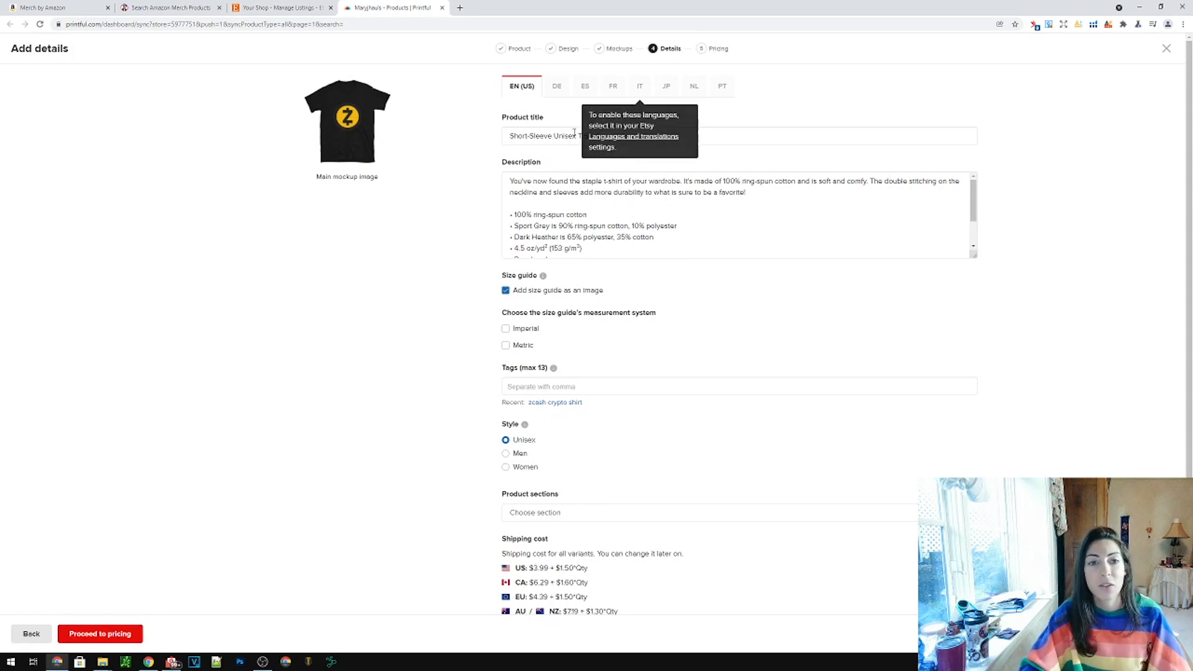
pyautogui.tripleClick(554, 136)
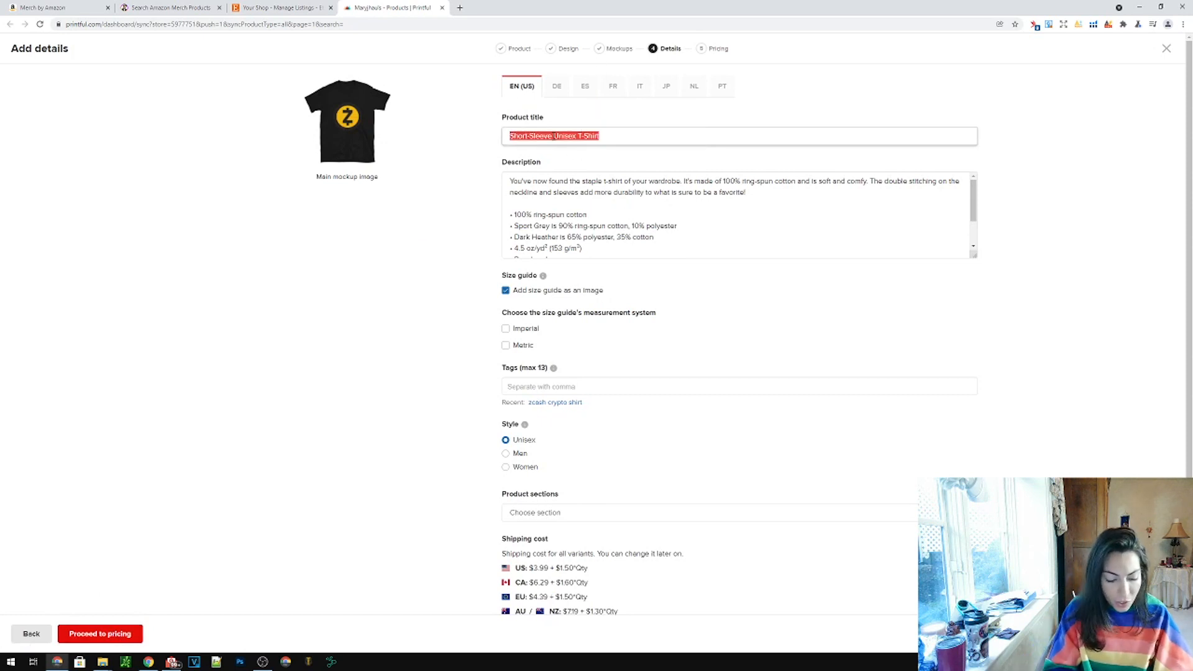
pyautogui.write('zcash crypto logo')
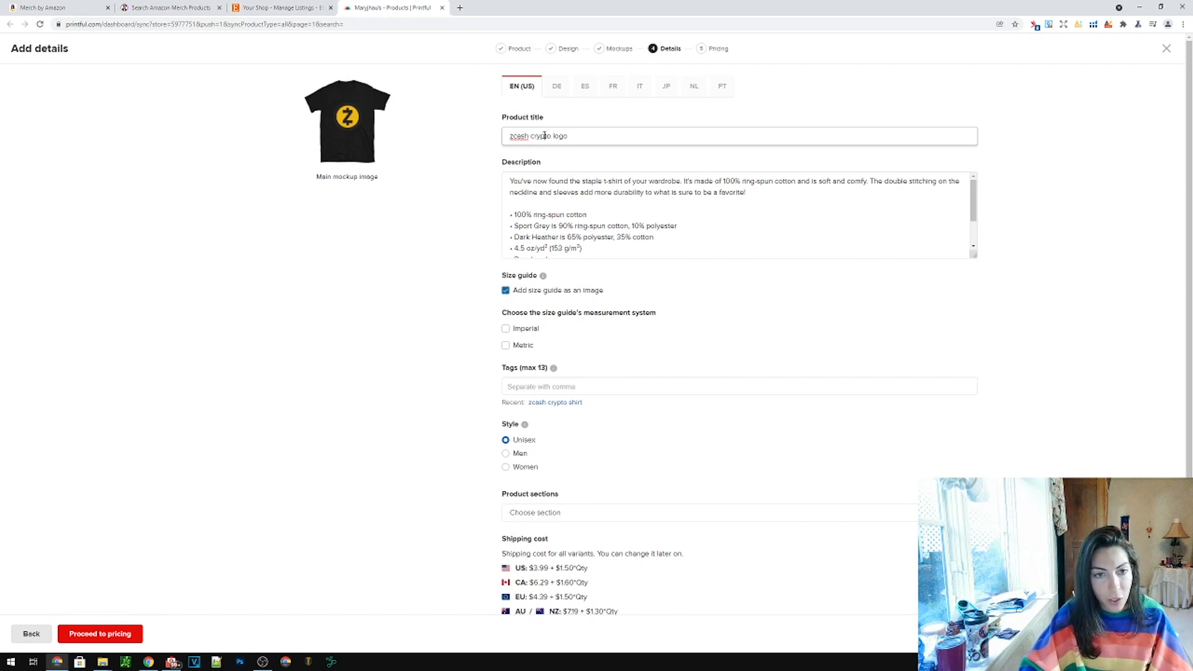
pyautogui.tripleClick(540, 136)
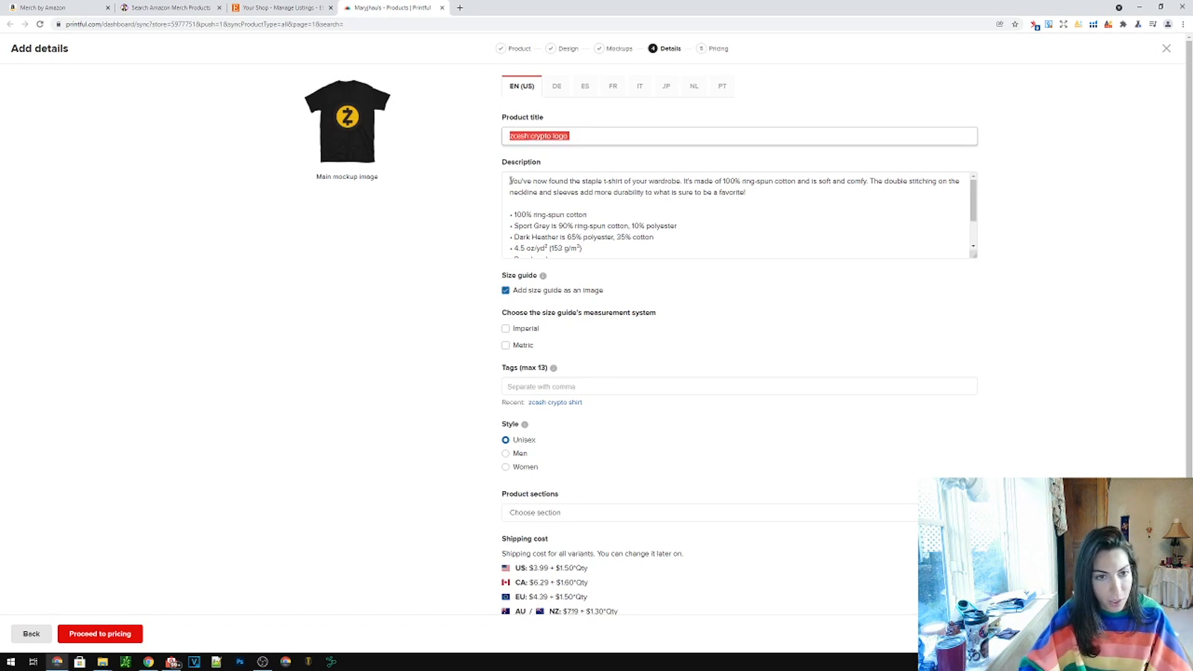
pyautogui.write('zcash crypto logo')
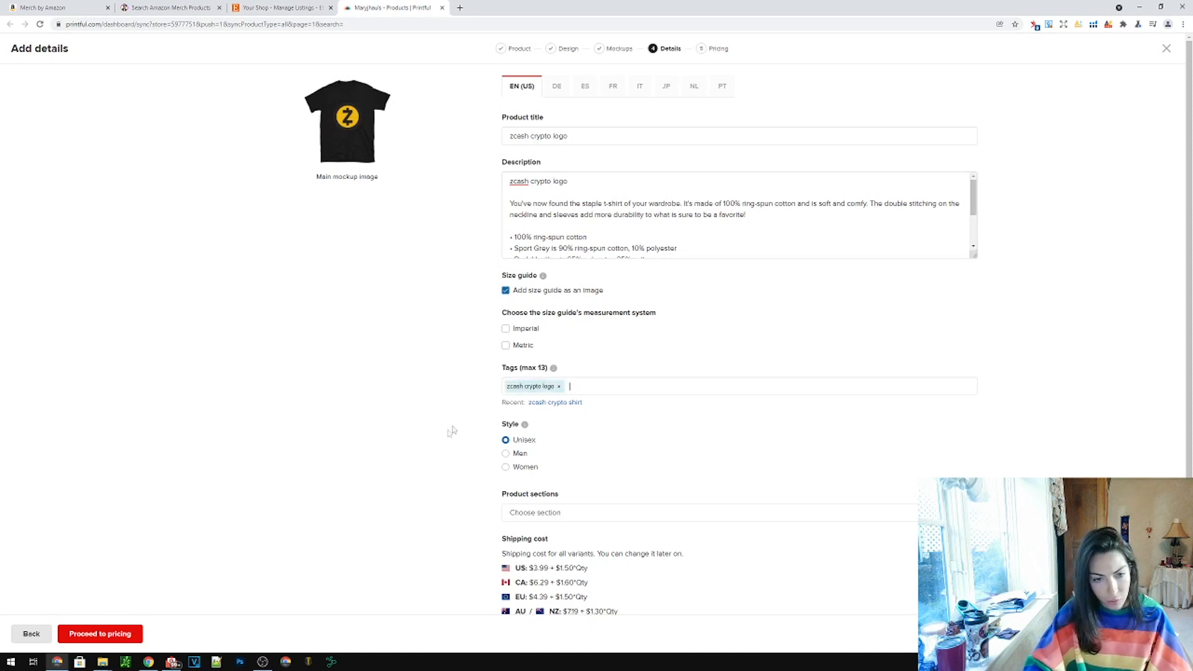
# Add the recent 'zcash crypto shirt' tag and proceed to pricing
pyautogui.click(554, 402)
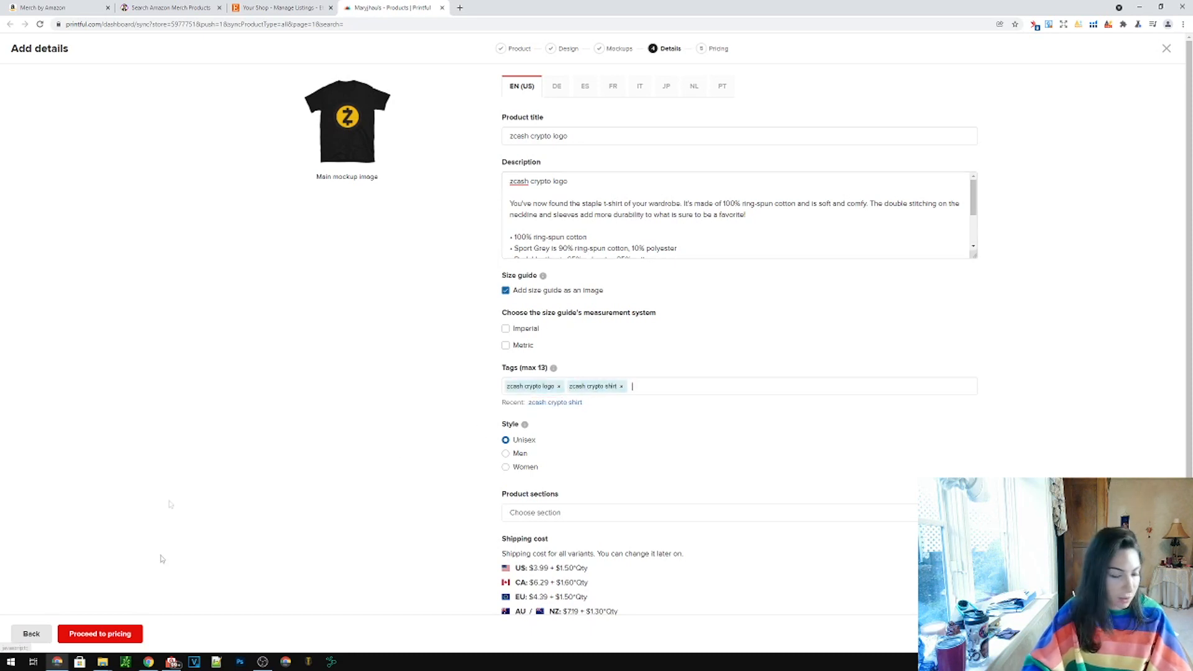
pyautogui.click(99, 633)
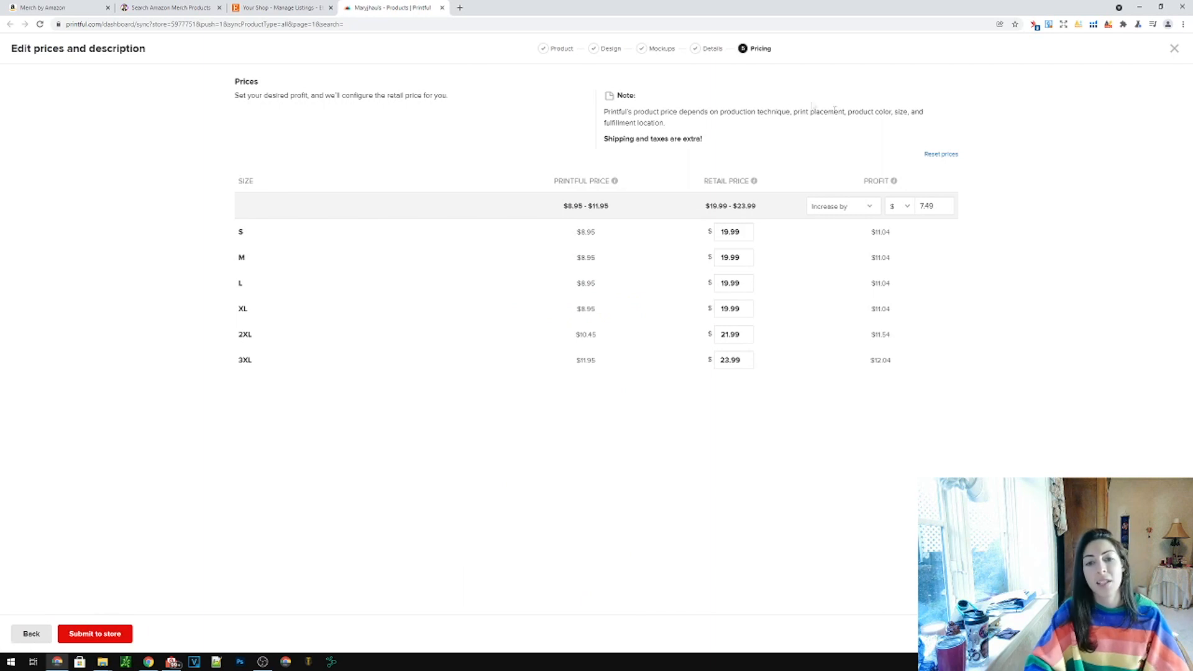
pyautogui.moveTo(658, 455)
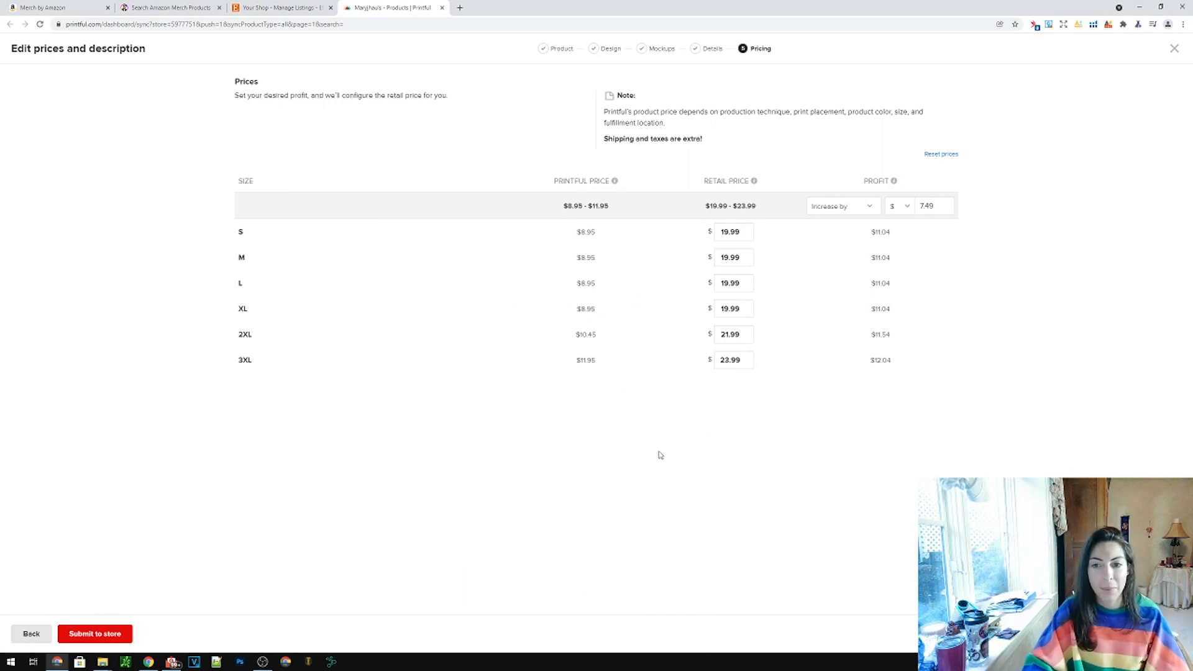
pyautogui.moveTo(727, 221)
pyautogui.write('14.99')
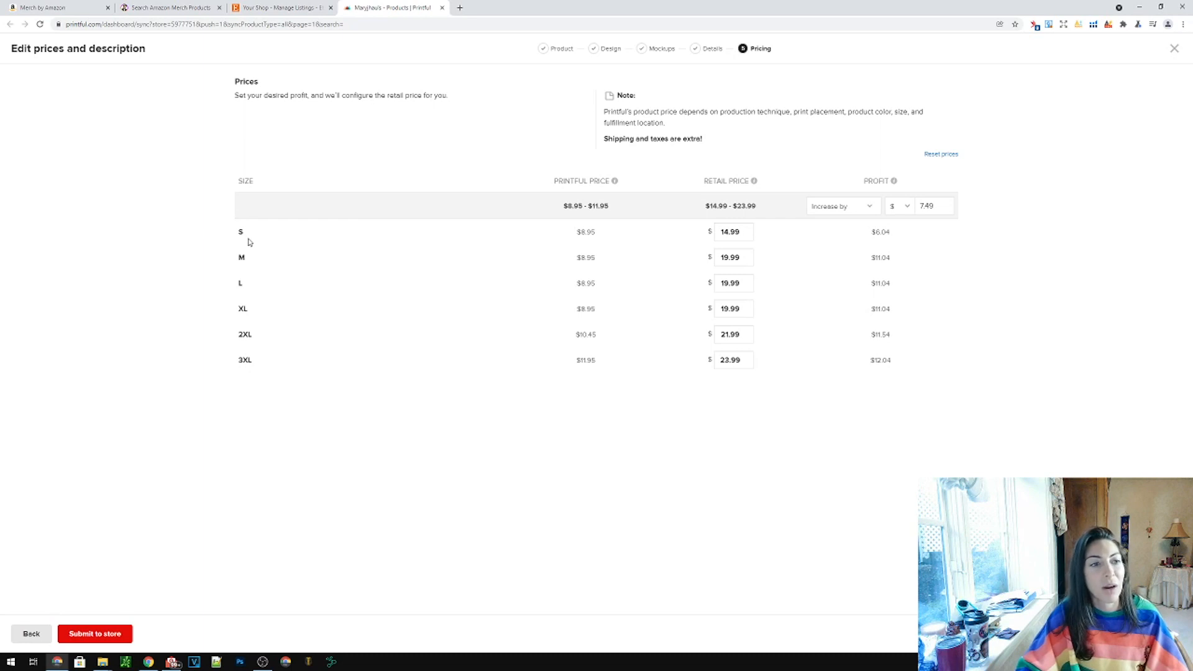
pyautogui.moveTo(562, 205)
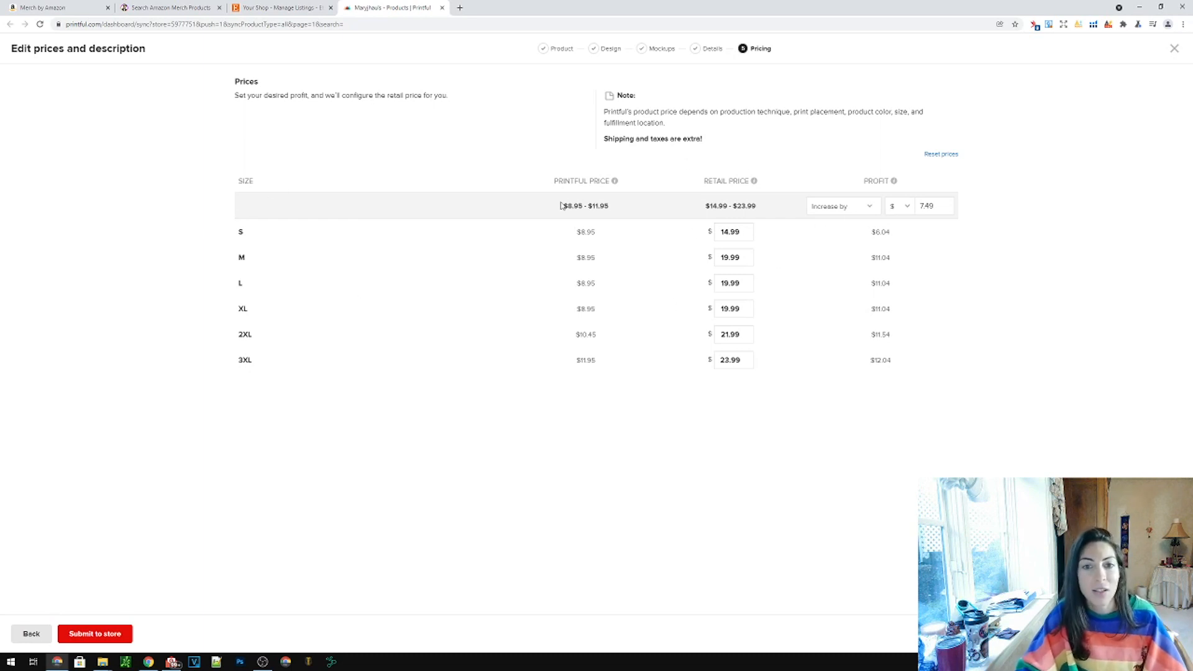
pyautogui.moveTo(523, 222)
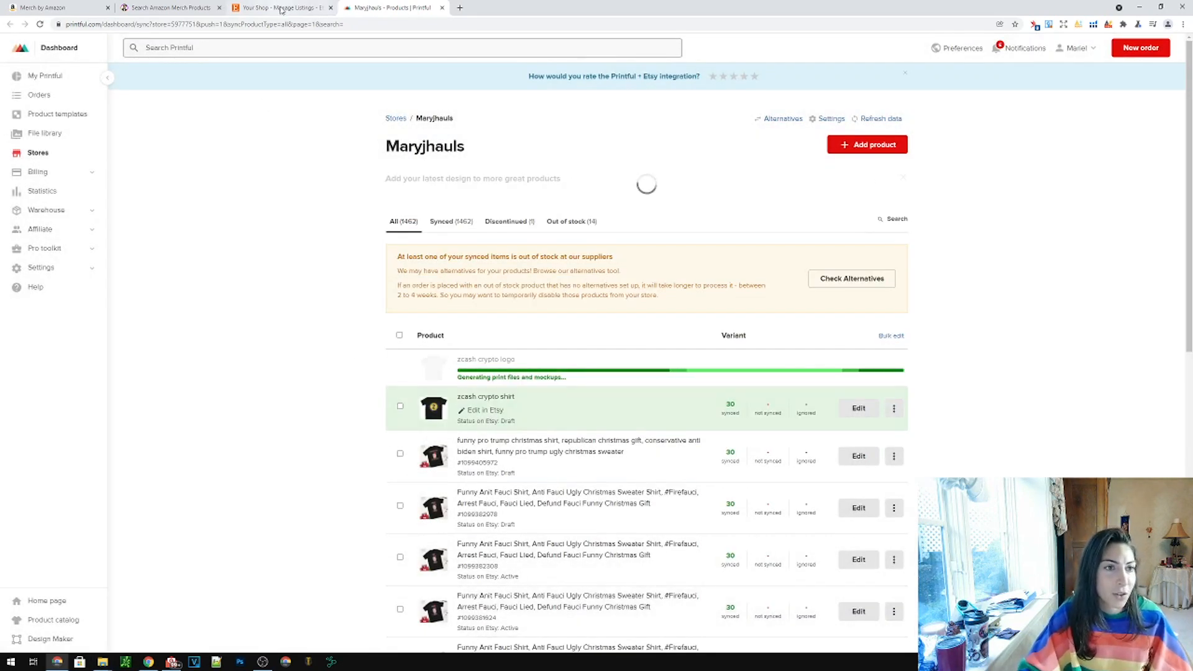
# Edit the zcash crypto shirt draft from the Etsy Listings page
pyautogui.click(282, 7)
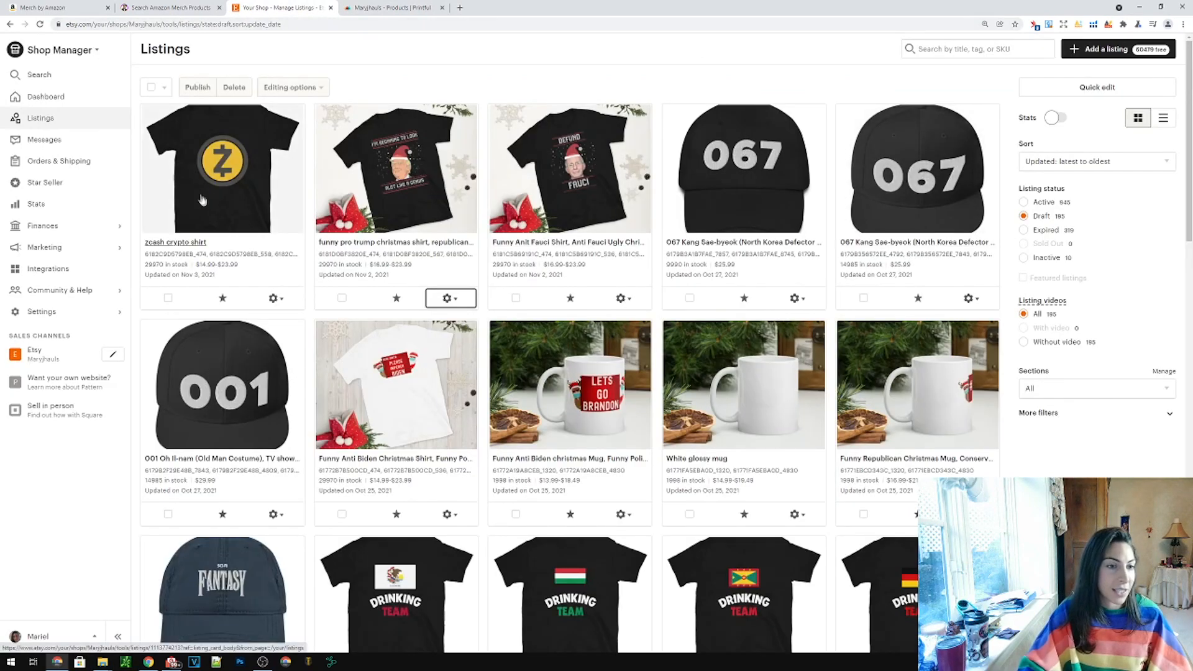
pyautogui.moveTo(229, 187)
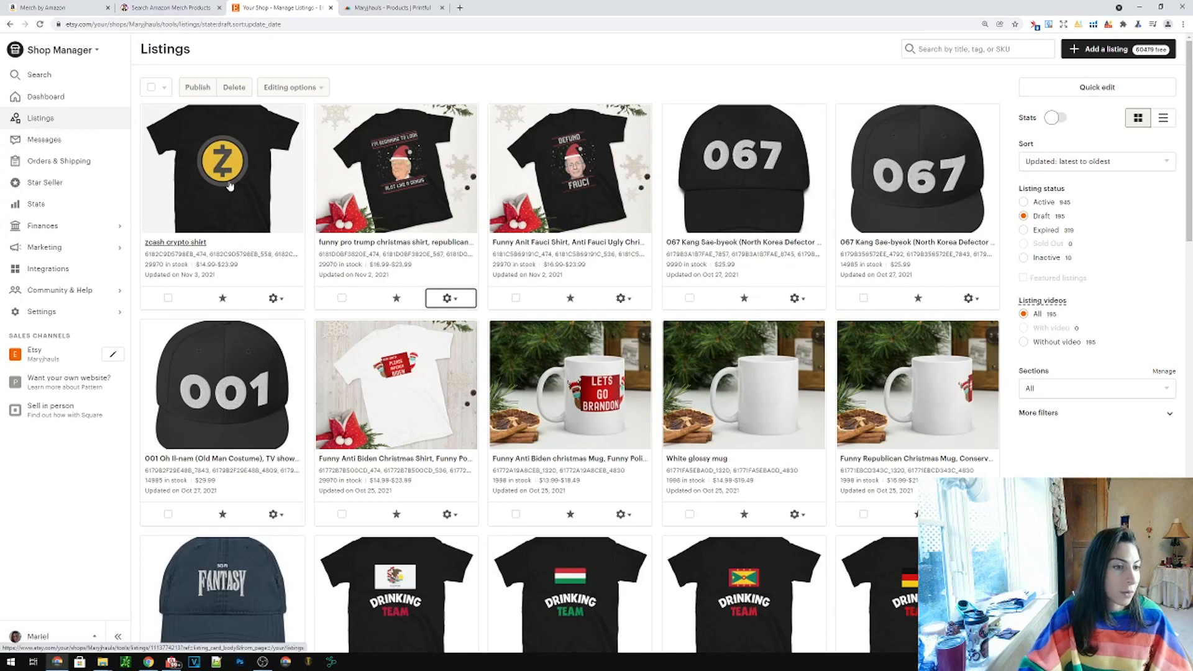
pyautogui.click(272, 297)
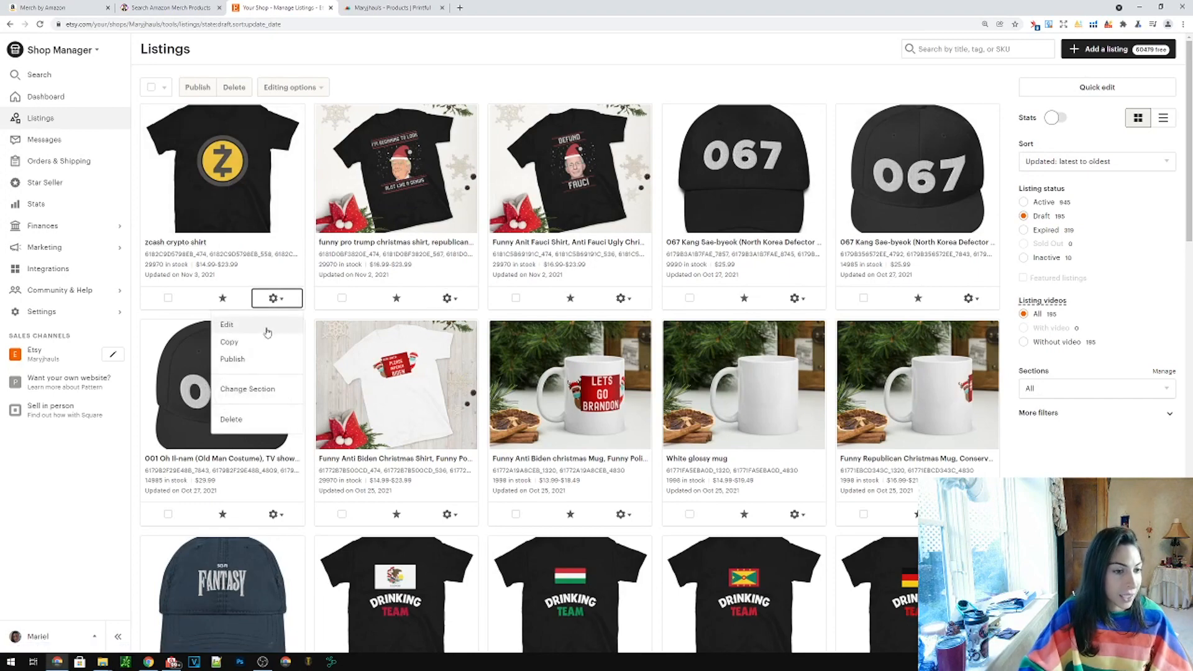
pyautogui.click(226, 325)
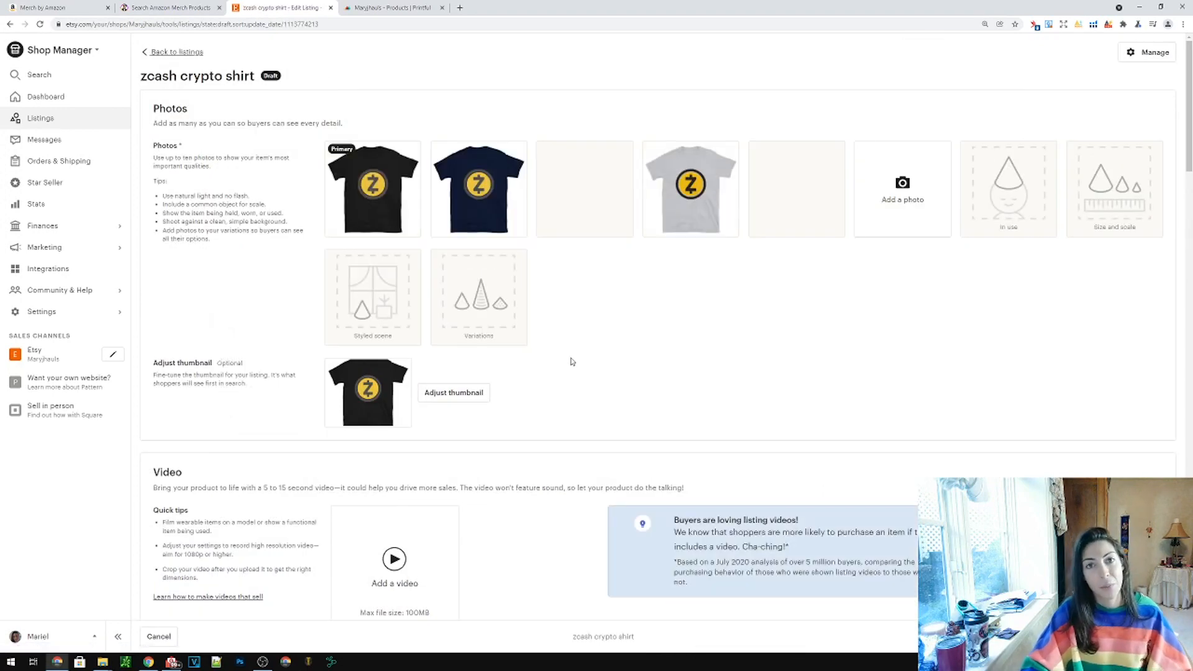
# Review the listing form details and publish the zcash crypto shirt
pyautogui.scroll(-3)
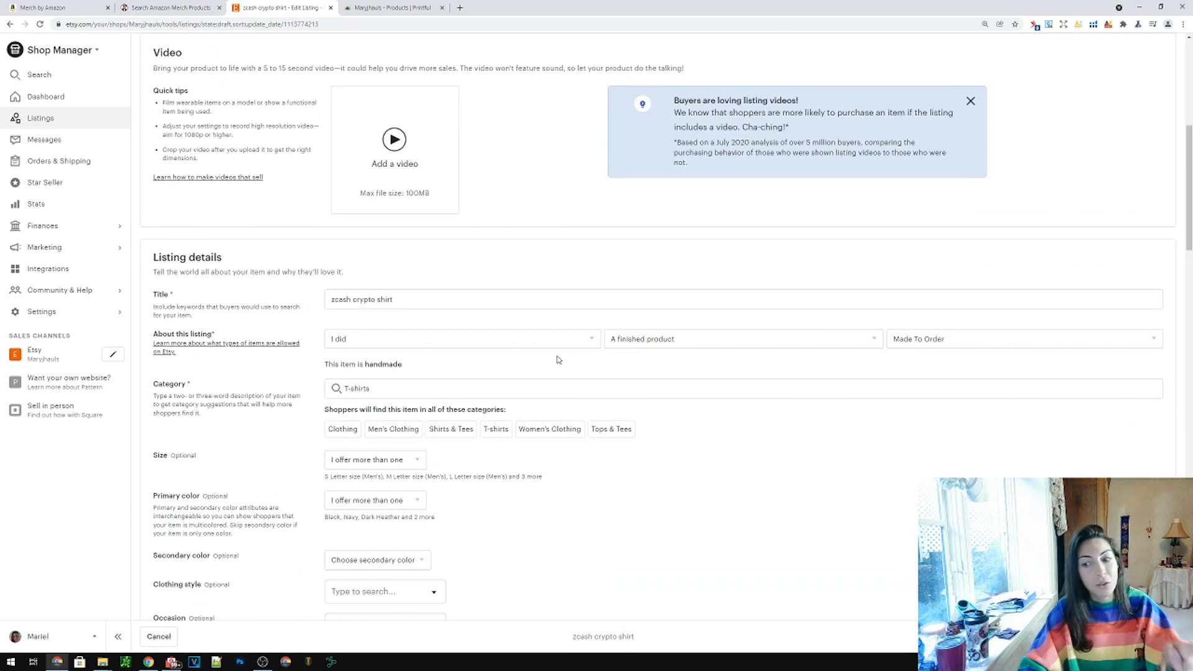
pyautogui.scroll(-3)
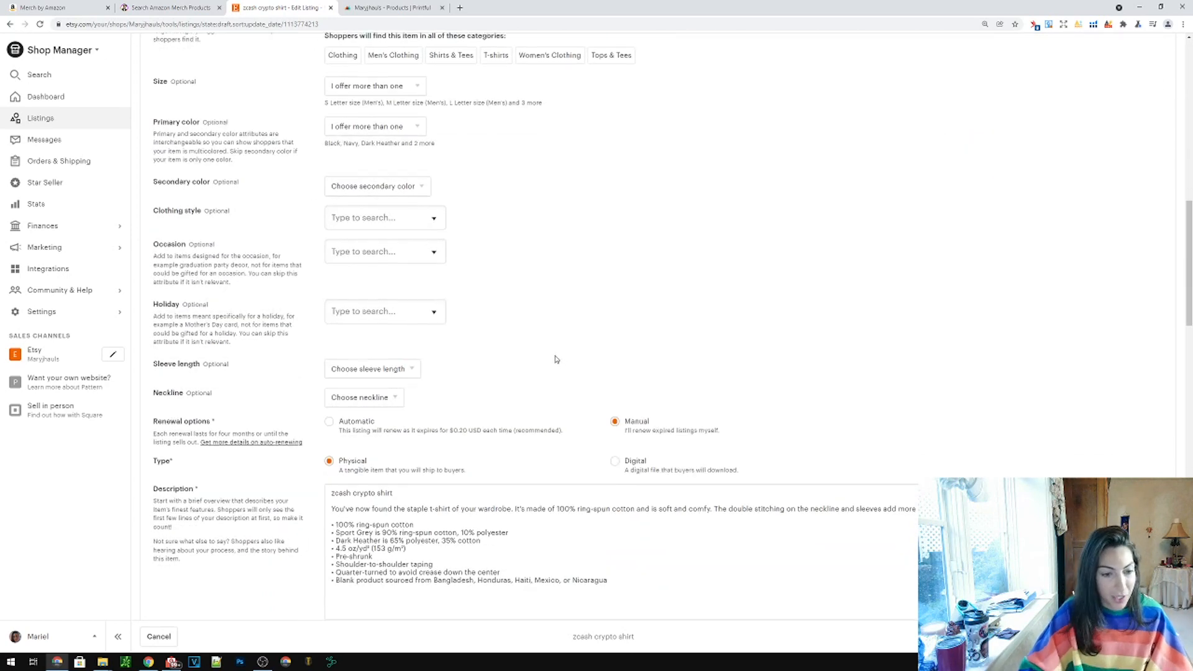
pyautogui.scroll(-3)
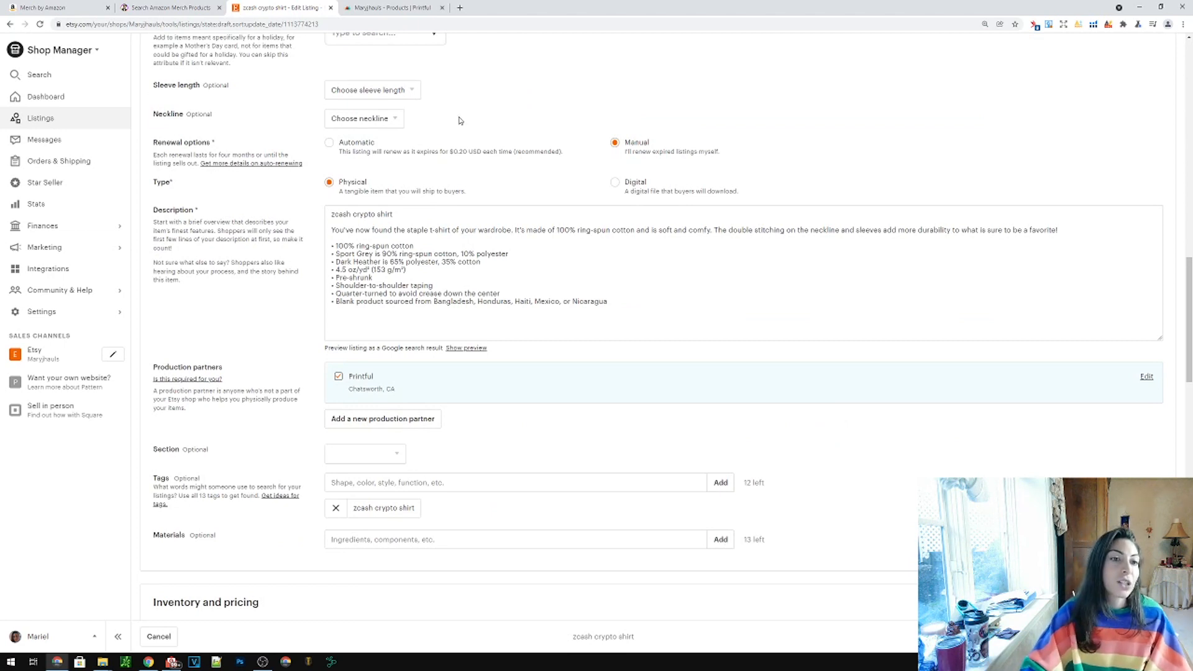
pyautogui.moveTo(472, 380)
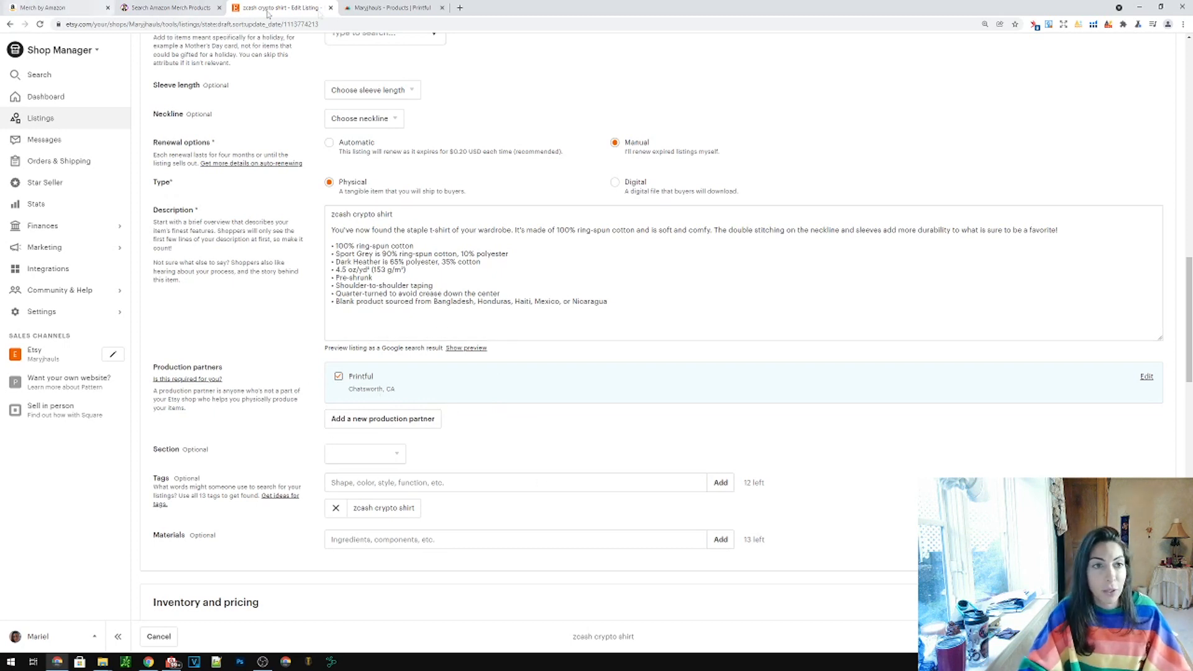
pyautogui.click(515, 482)
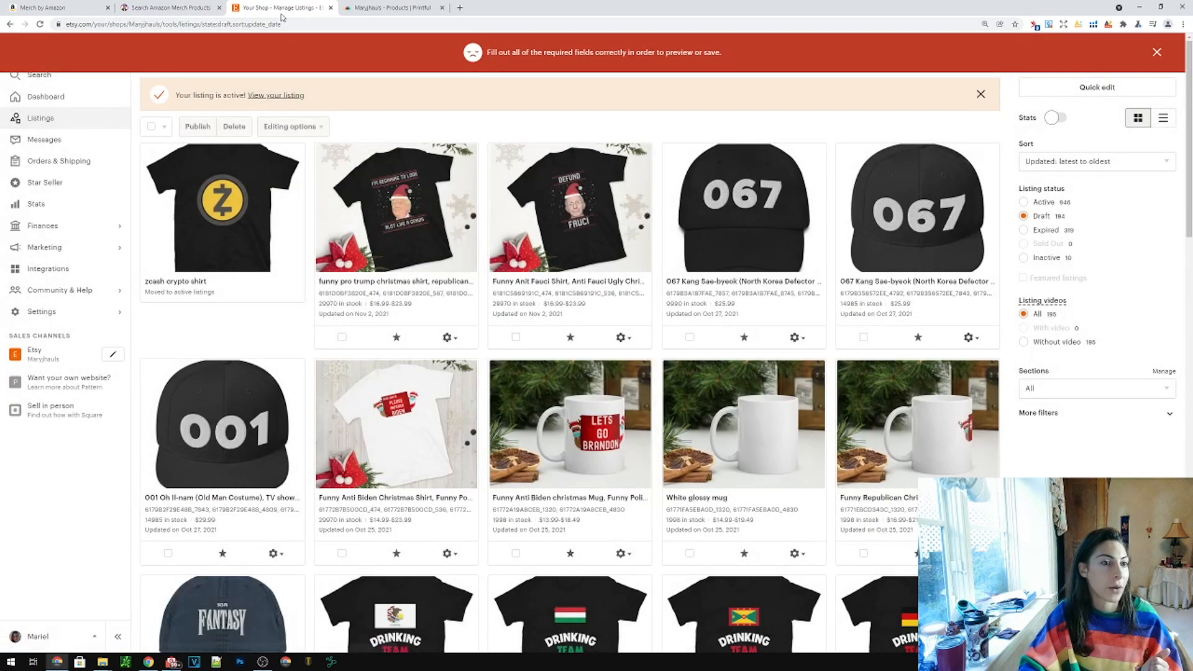
# View the active zcash crypto shirt live on Etsy, priced from $14.99
pyautogui.rightClick(175, 281)
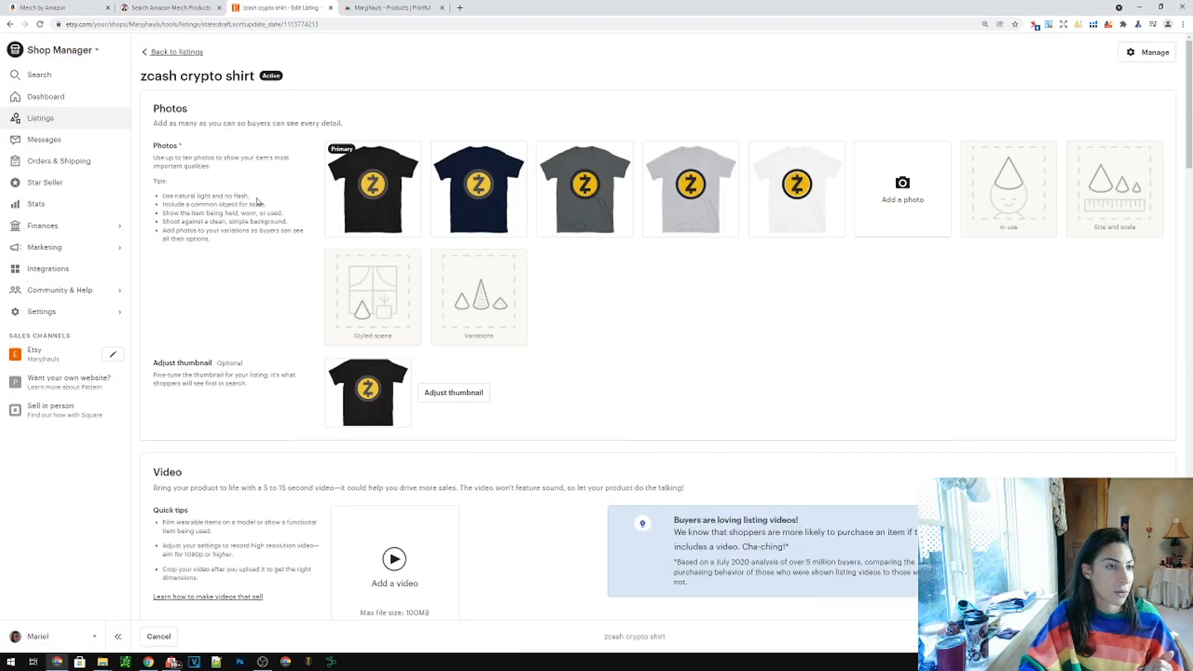
pyautogui.click(177, 52)
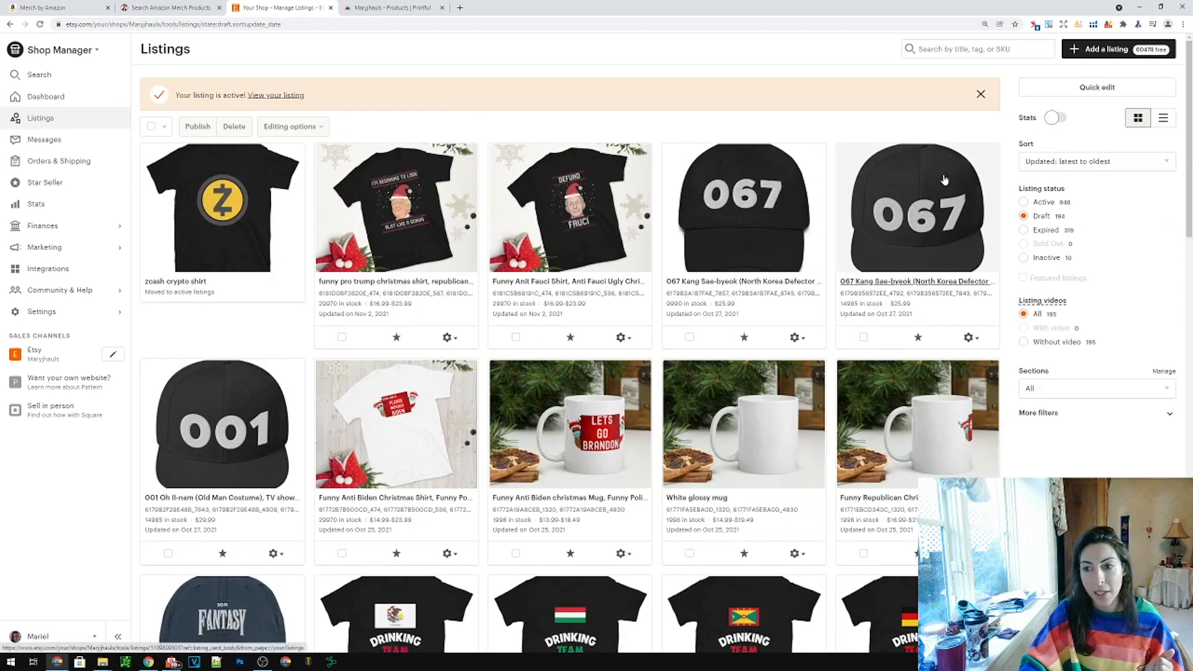
pyautogui.moveTo(1023, 202)
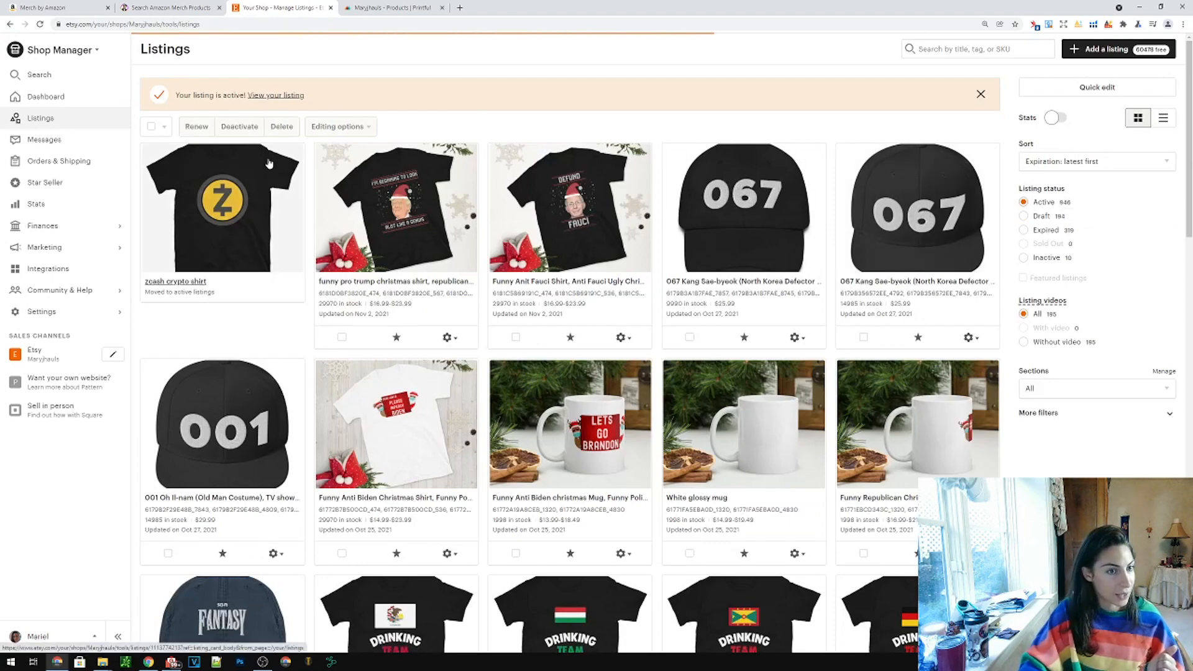
pyautogui.click(273, 337)
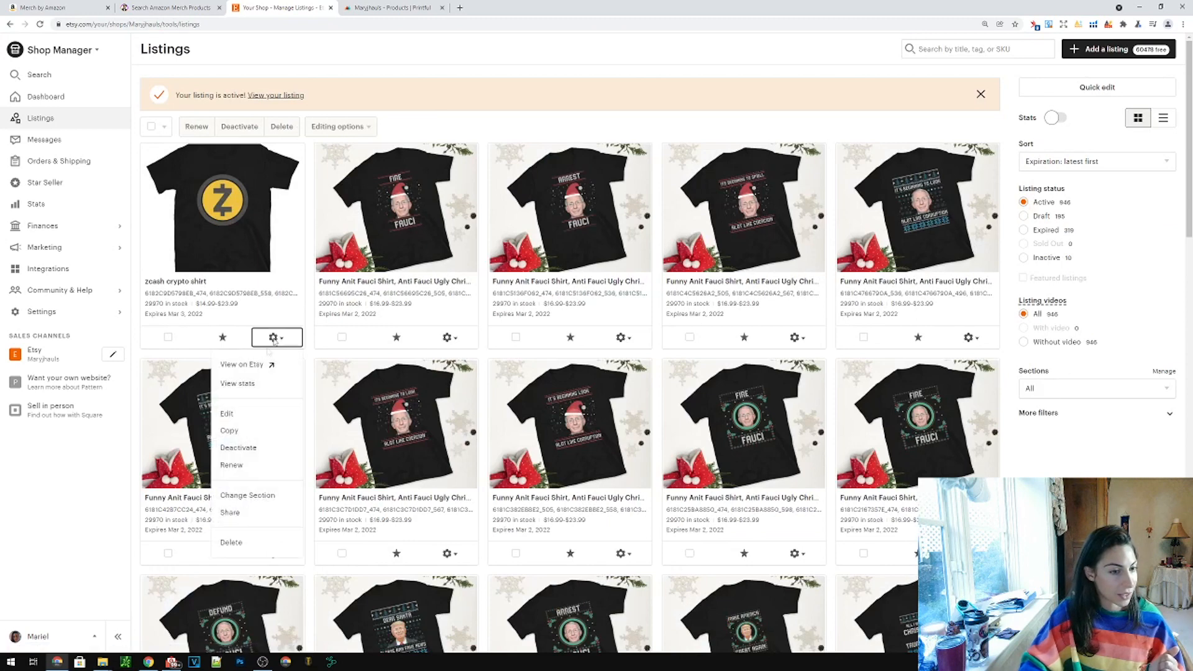
pyautogui.click(243, 364)
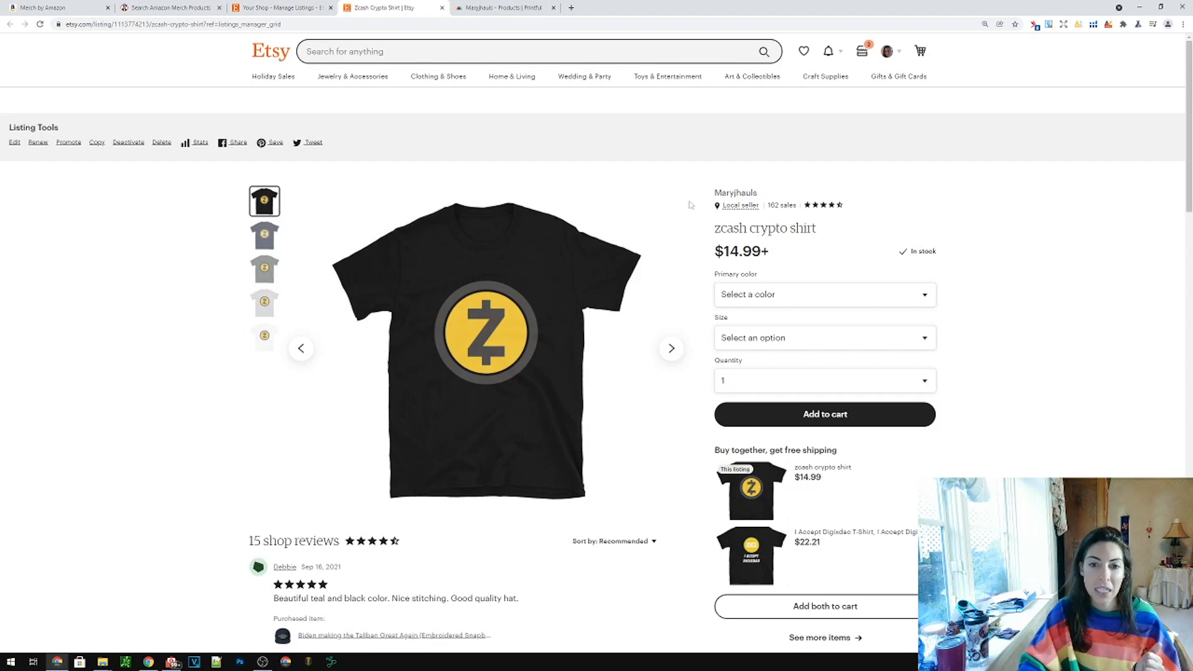
pyautogui.moveTo(719, 236)
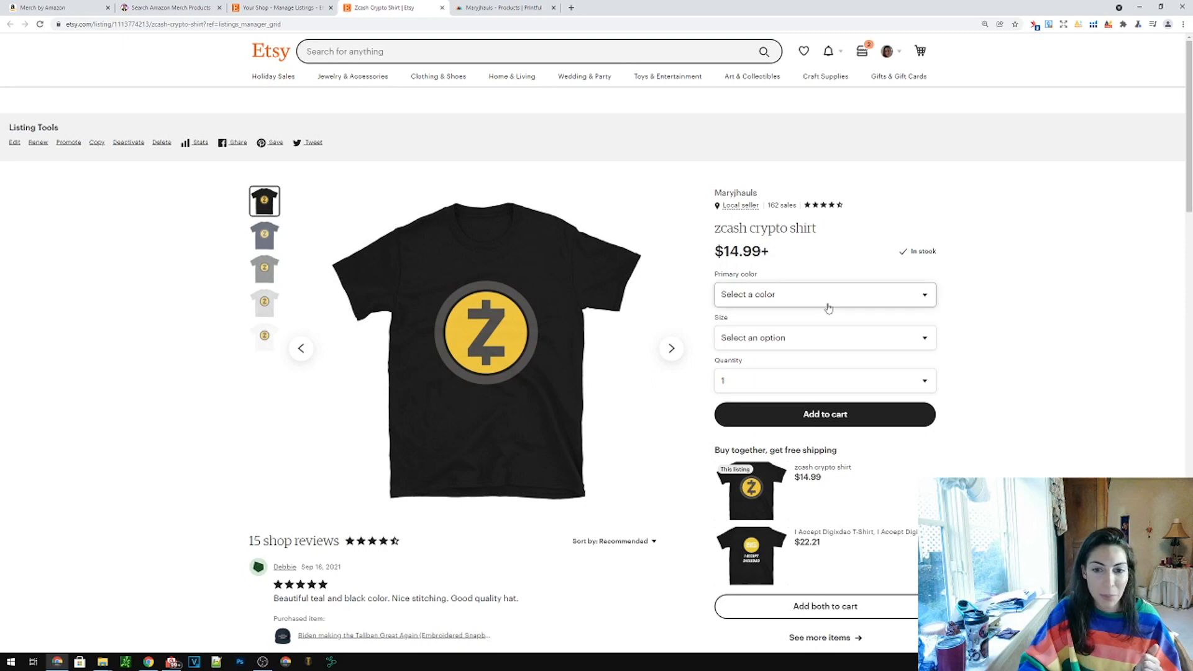
# Select Black colour and M Men's size on the live listing, showing $19.99
pyautogui.click(824, 294)
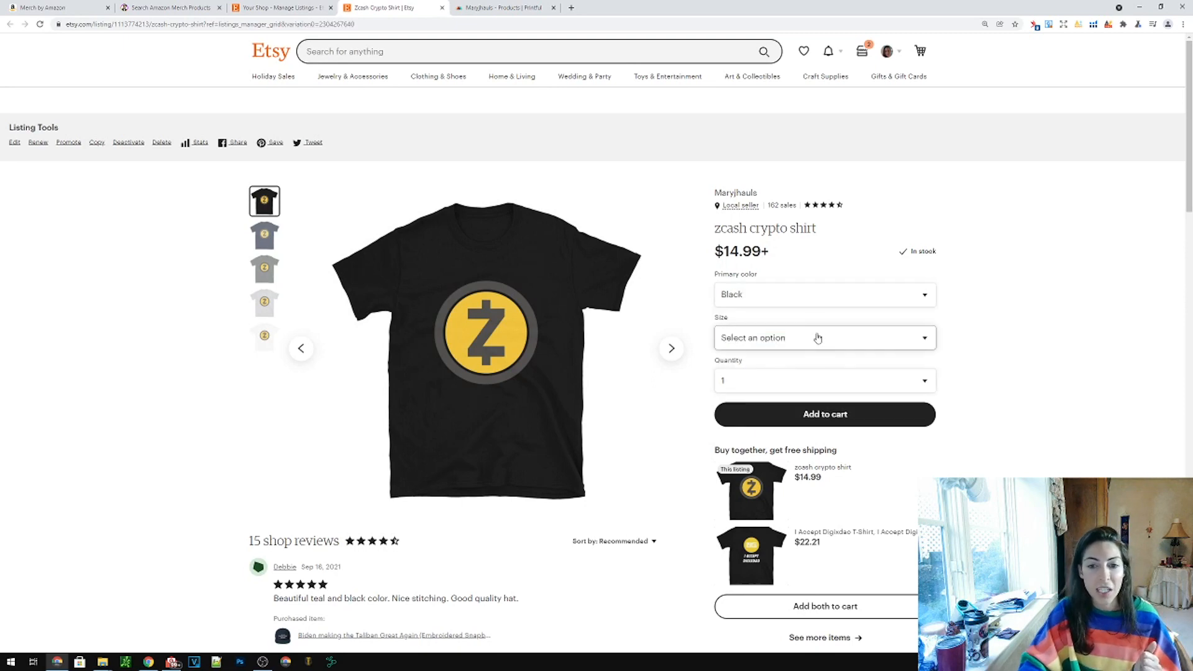
pyautogui.click(823, 338)
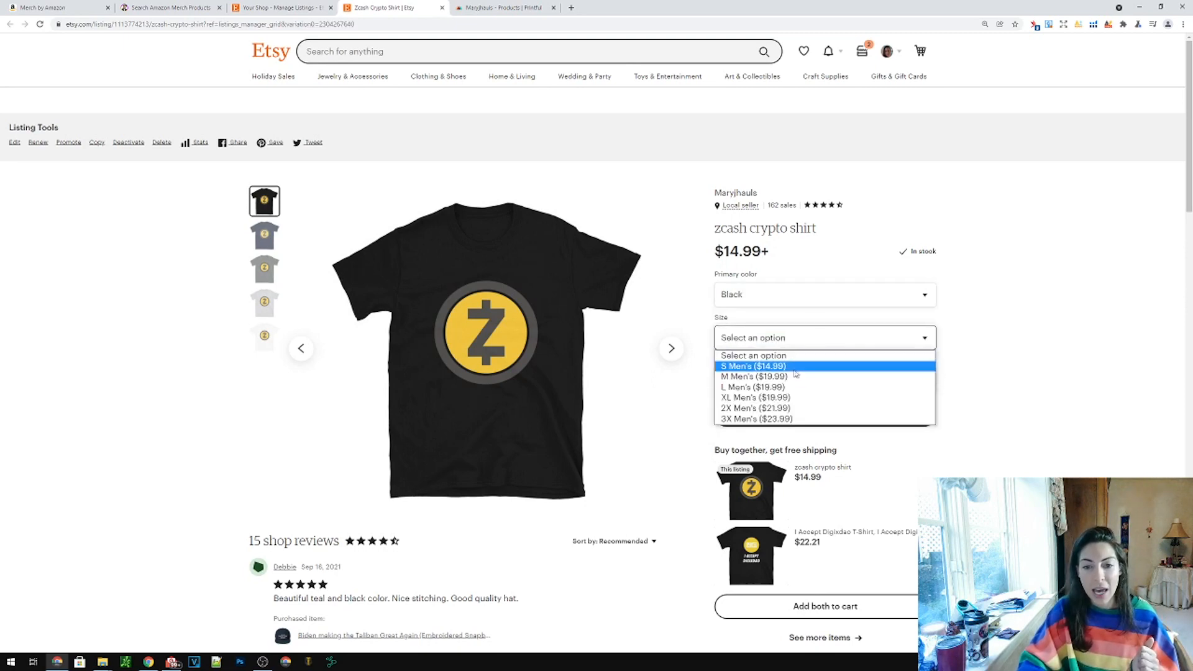
pyautogui.moveTo(753, 355)
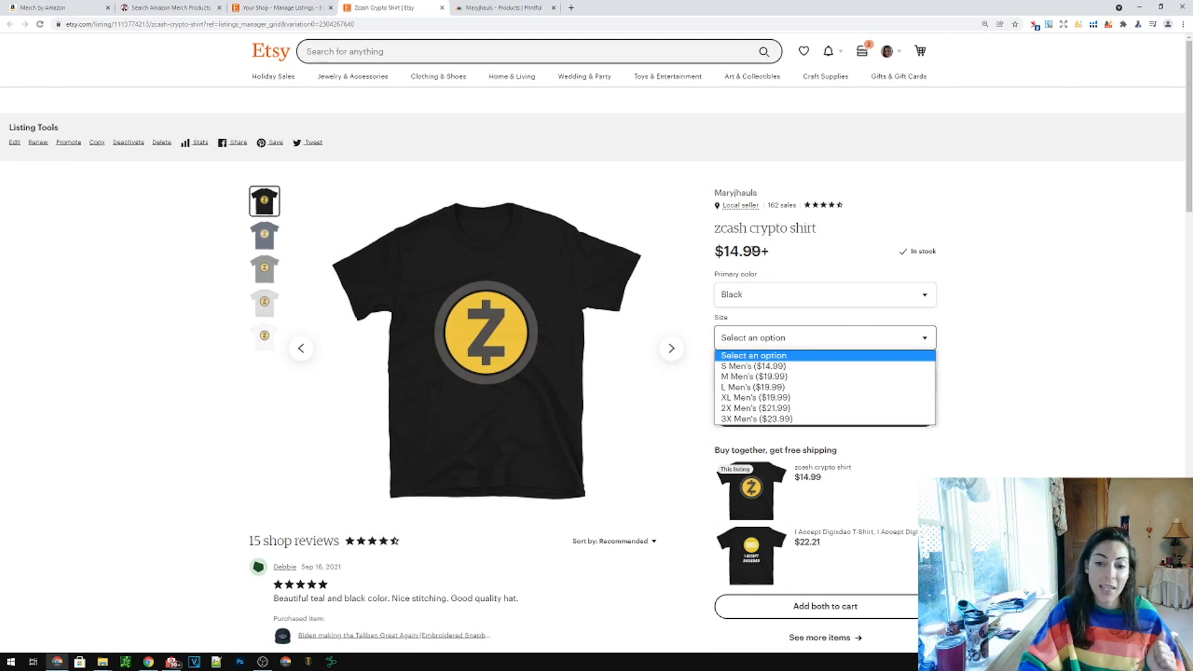
pyautogui.moveTo(752, 375)
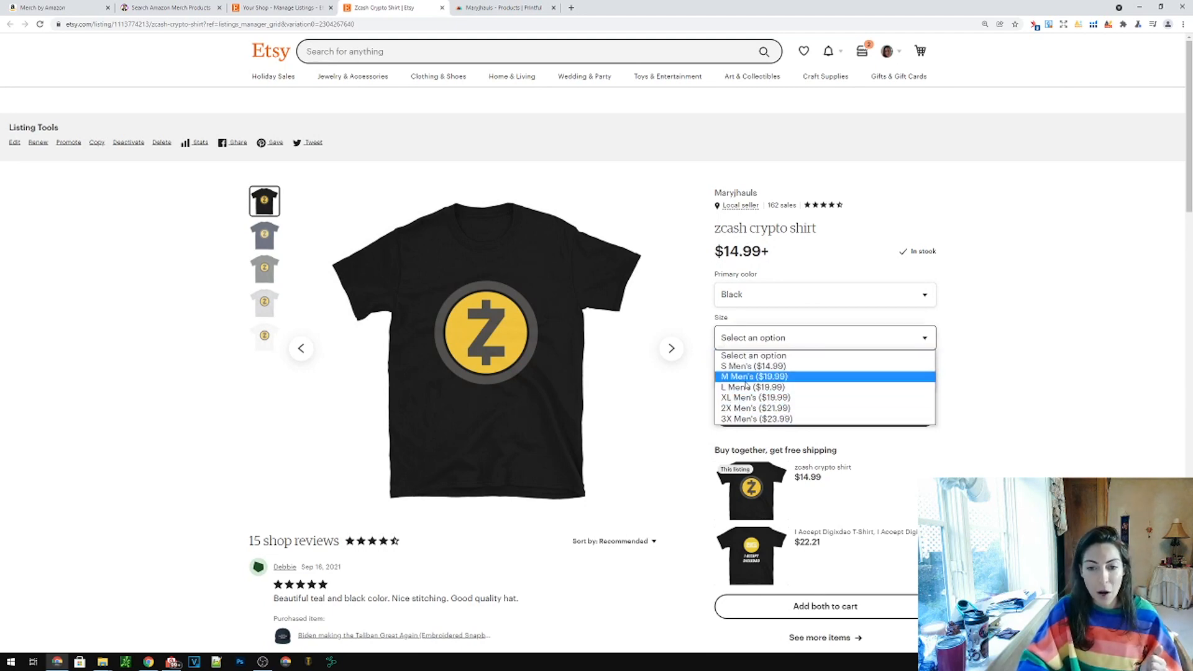
pyautogui.click(753, 376)
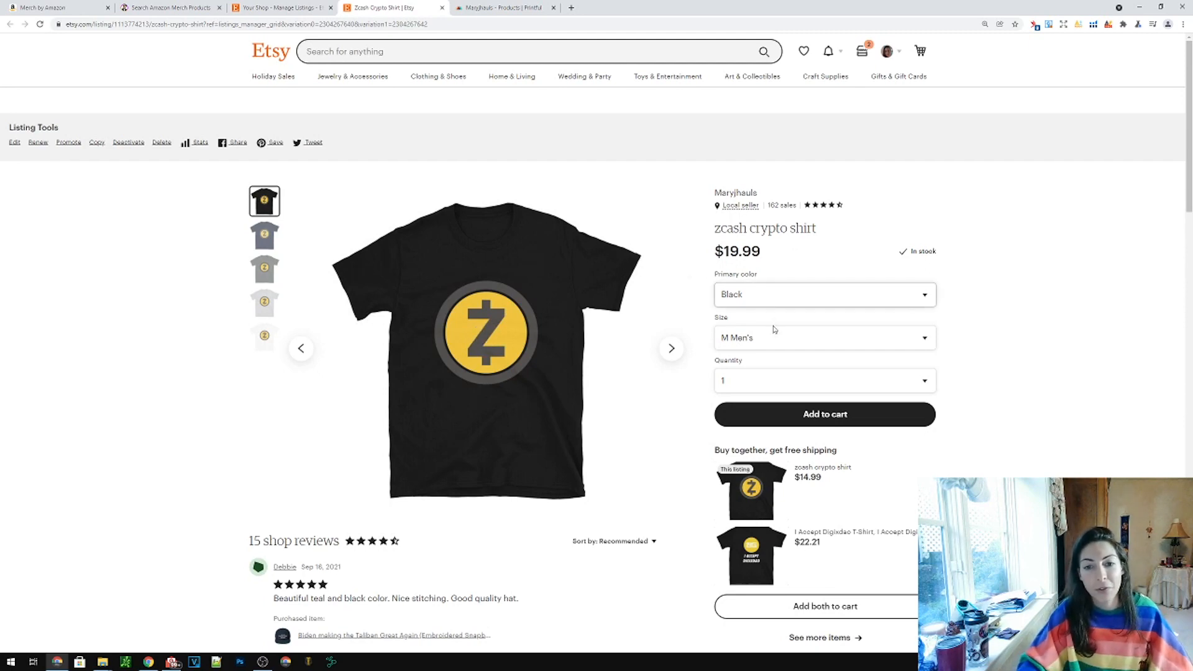
# Change the size to S Men's, bringing the price back to $14.99
pyautogui.click(823, 336)
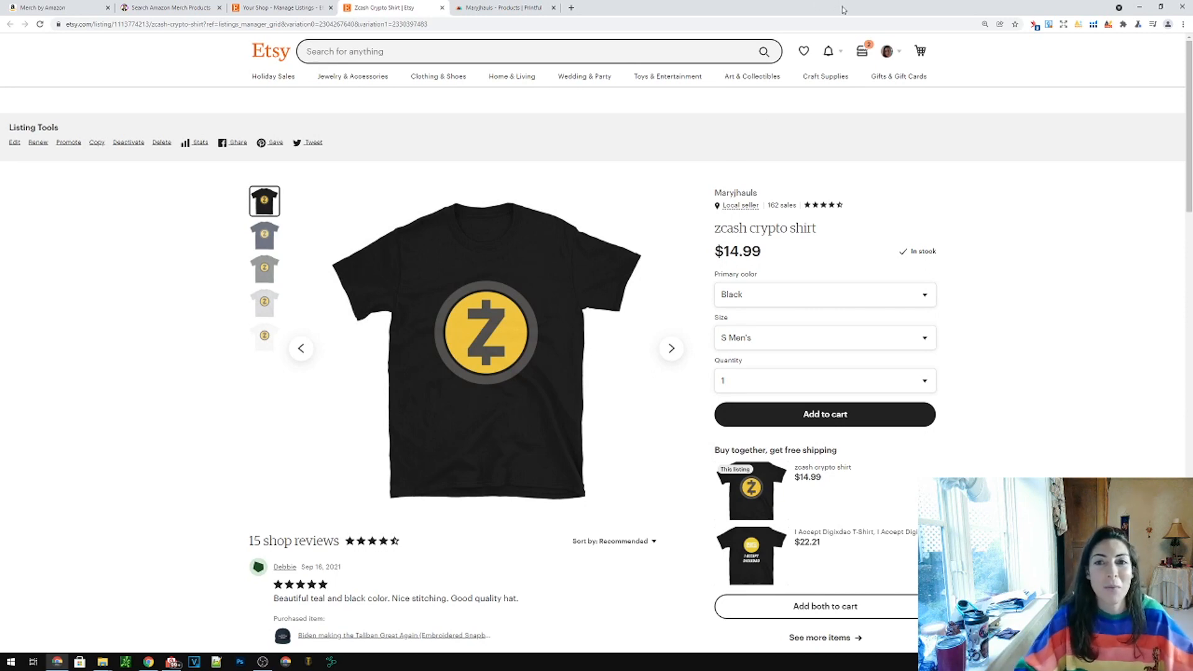
pyautogui.moveTo(799, 11)
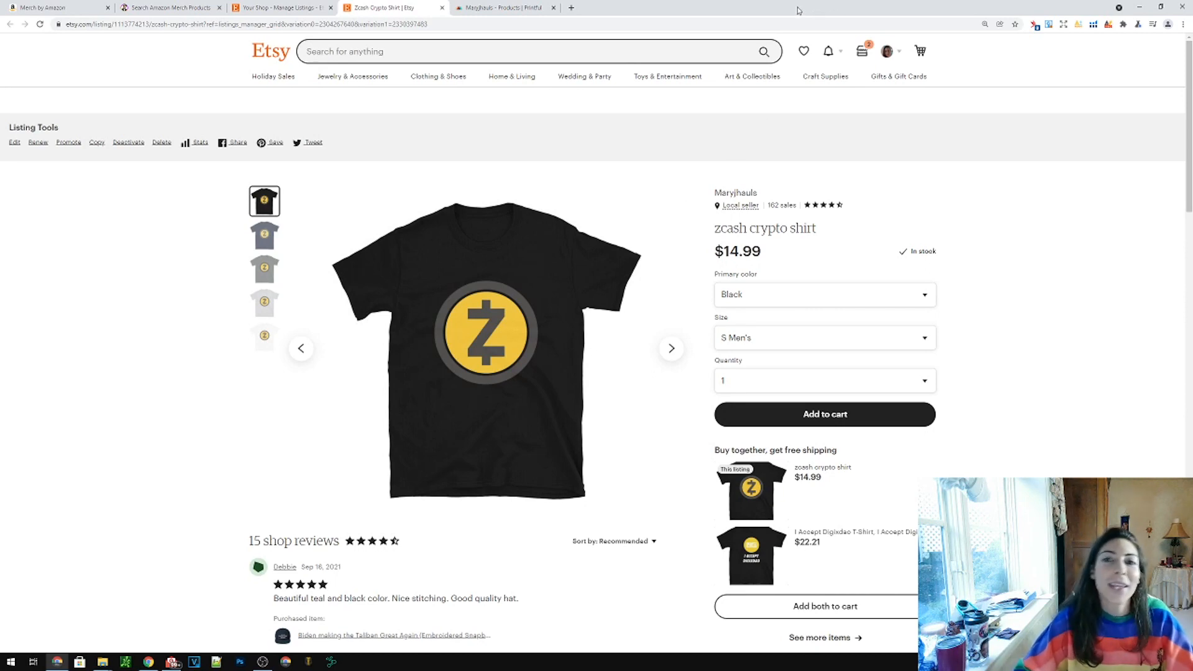
pyautogui.moveTo(791, 8)
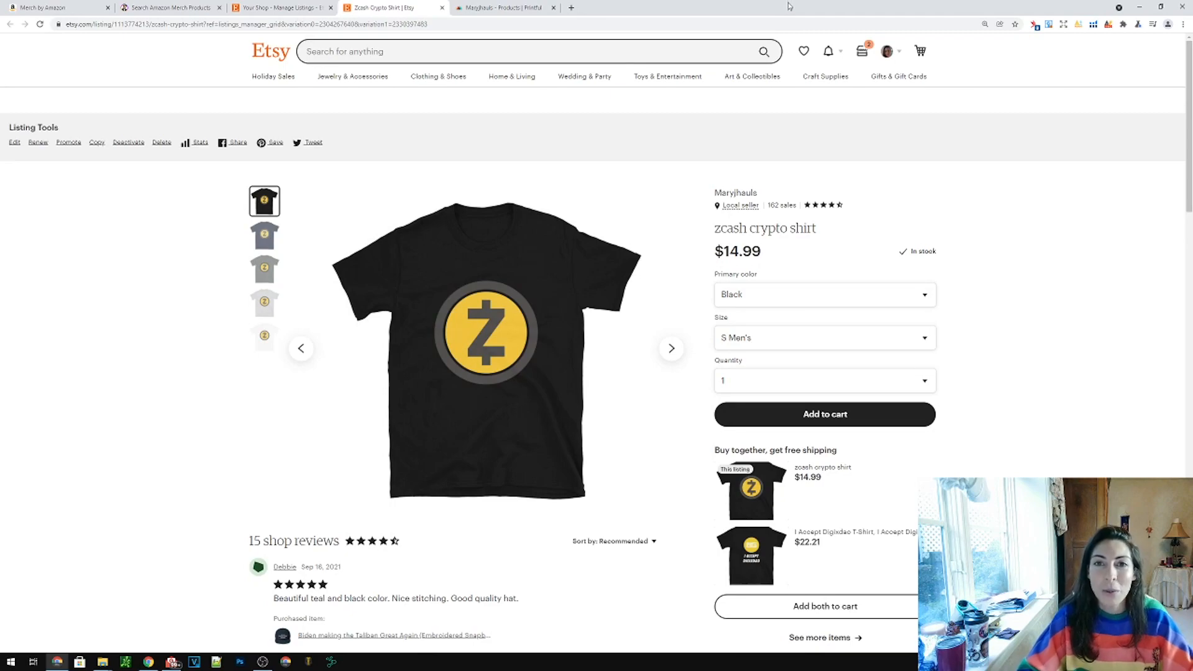